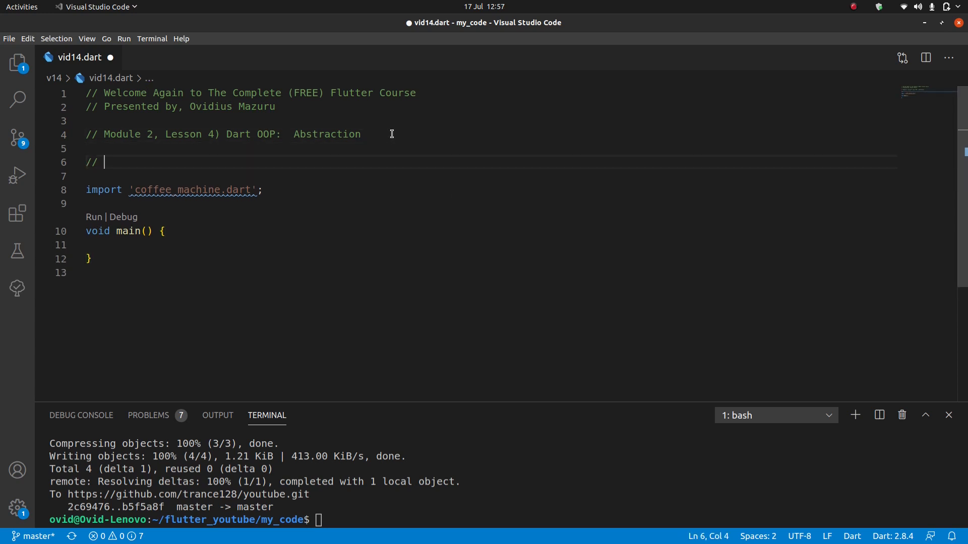
Write the temporary note 'THIS IS THE LAST DARTS BASIC VIDEO ... we'll be finally writing real Flutter code'
text(THIS IS THE LAST)
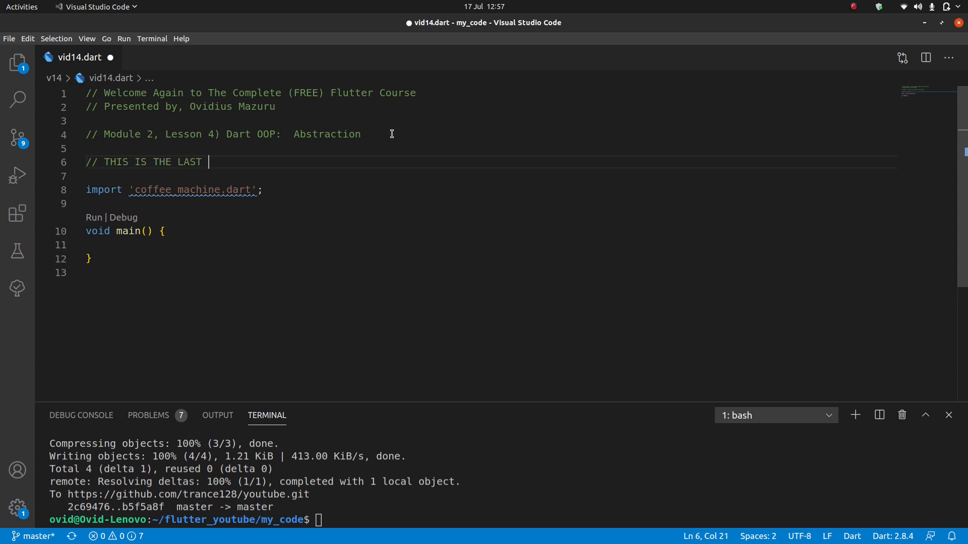
text(DARTS BASIC VID)
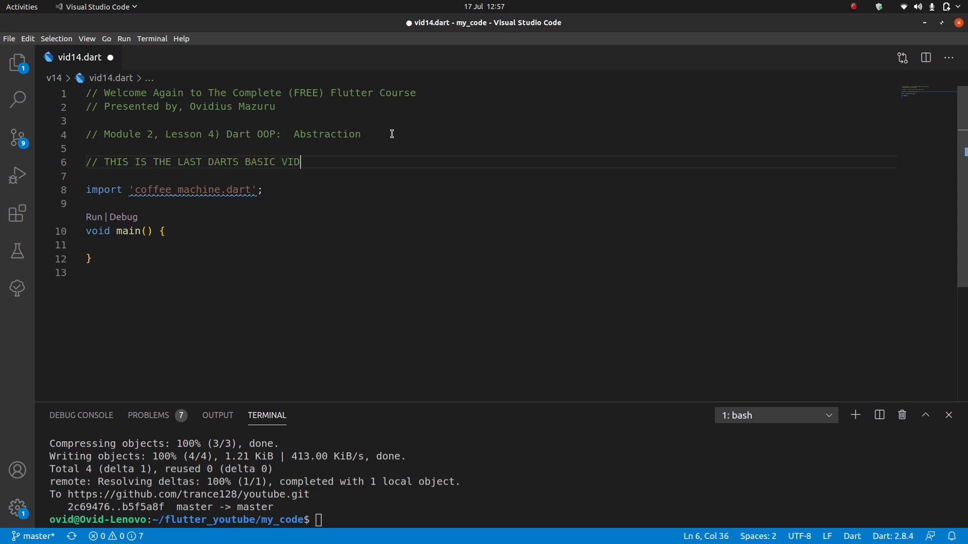
text(EO)
text(// Starting in the next video)
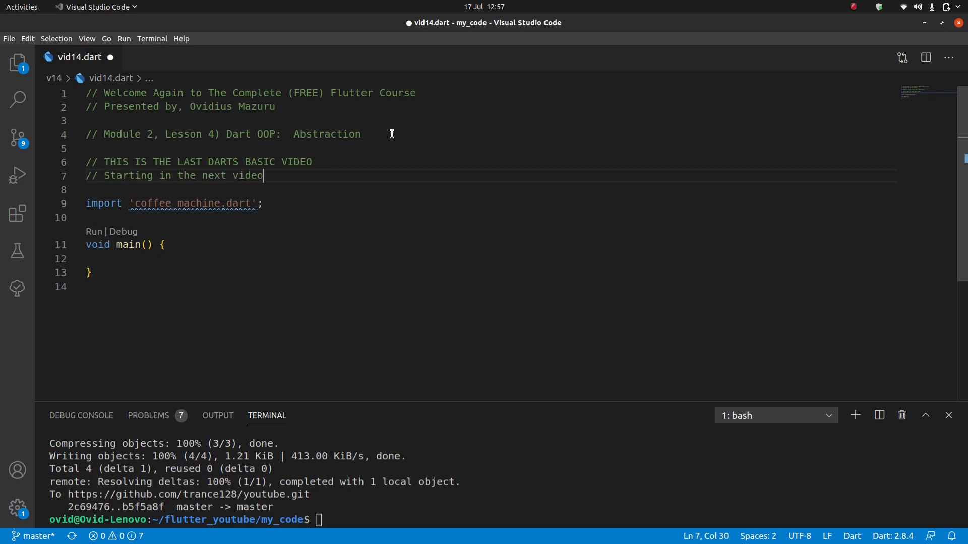
text(we'll b)
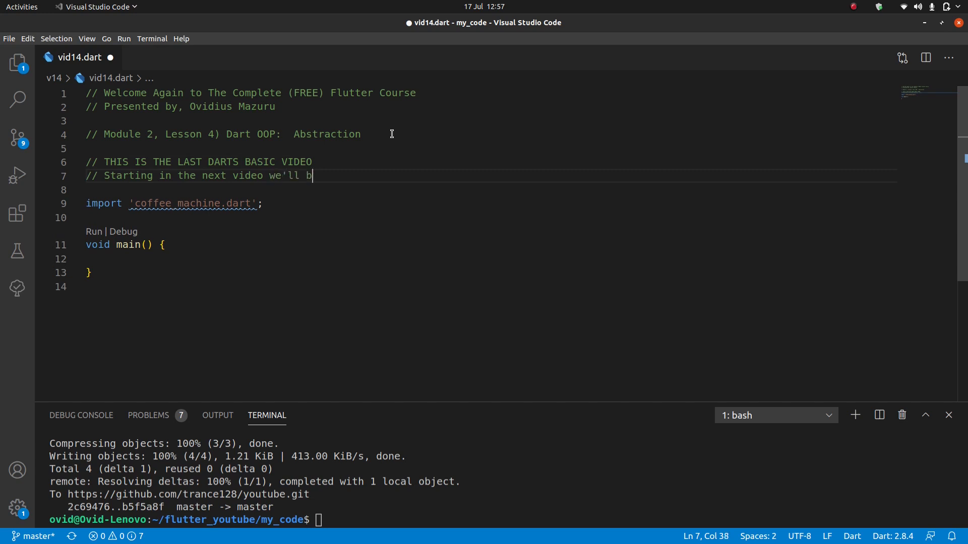
text(e finally)
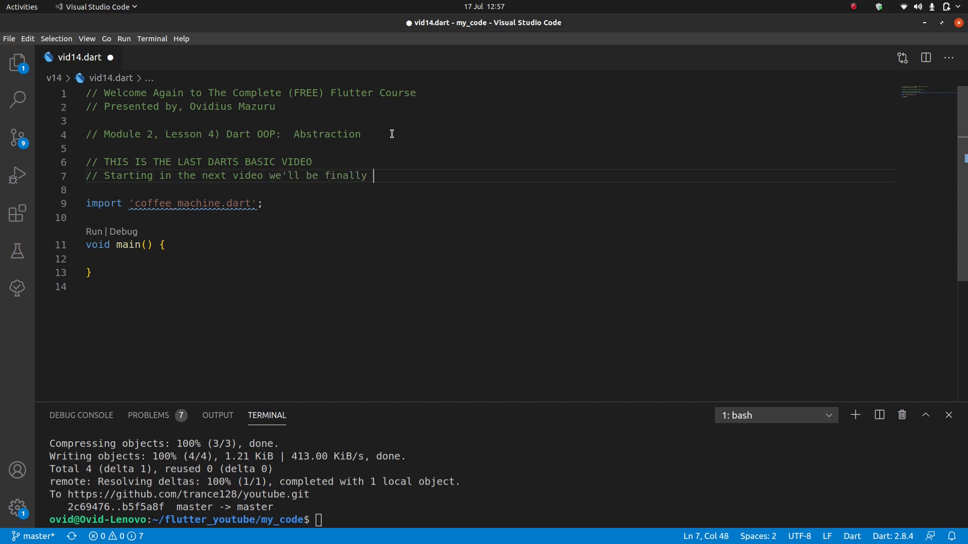
text(writing)
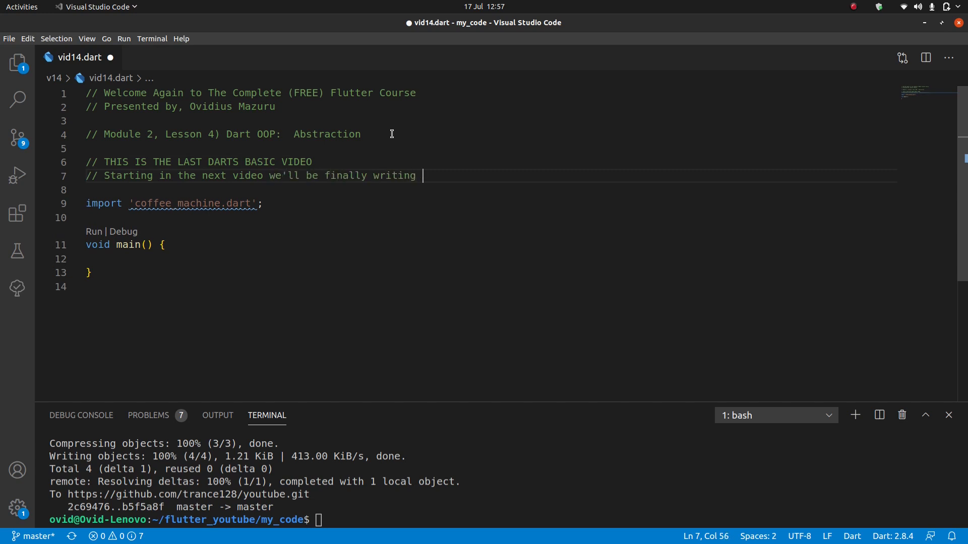
text(real Flutter cod)
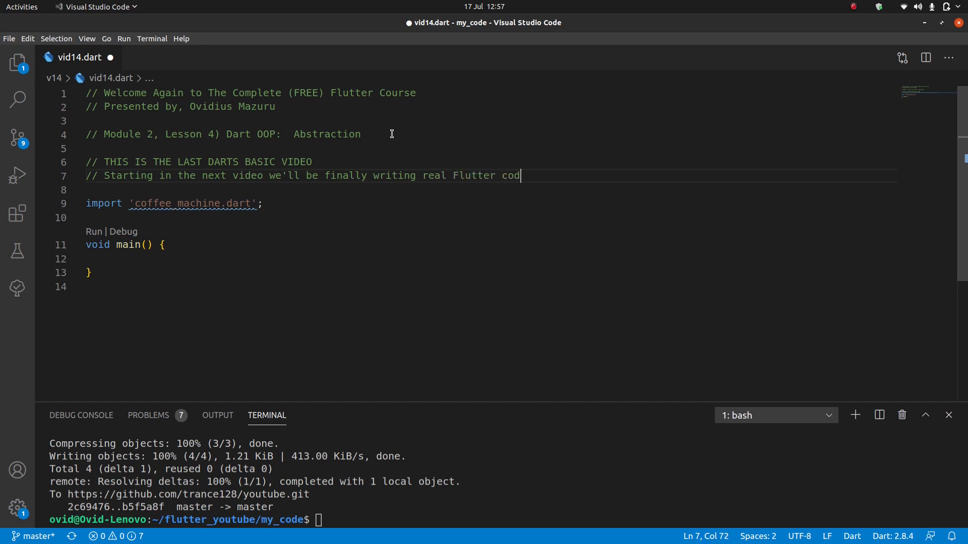
text(e)
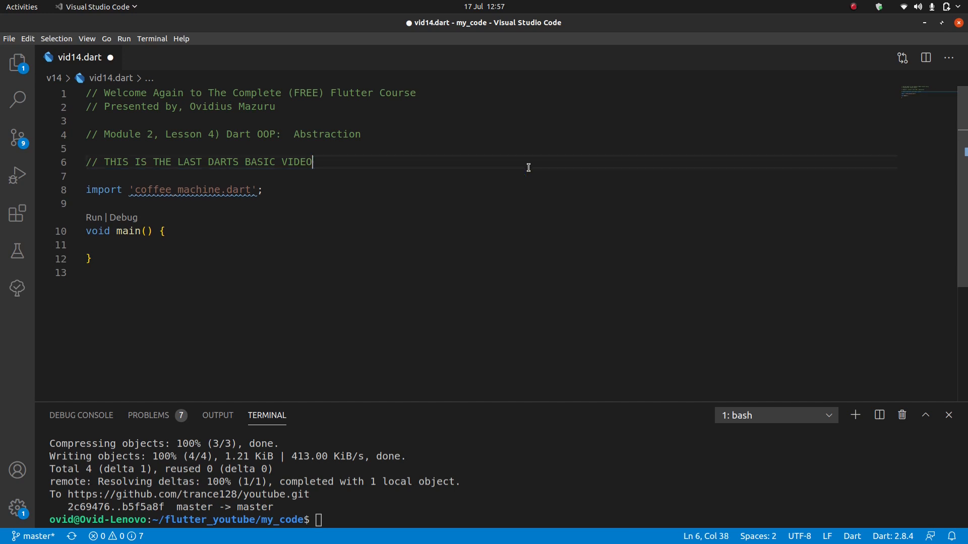
mouse_move(407, 165)
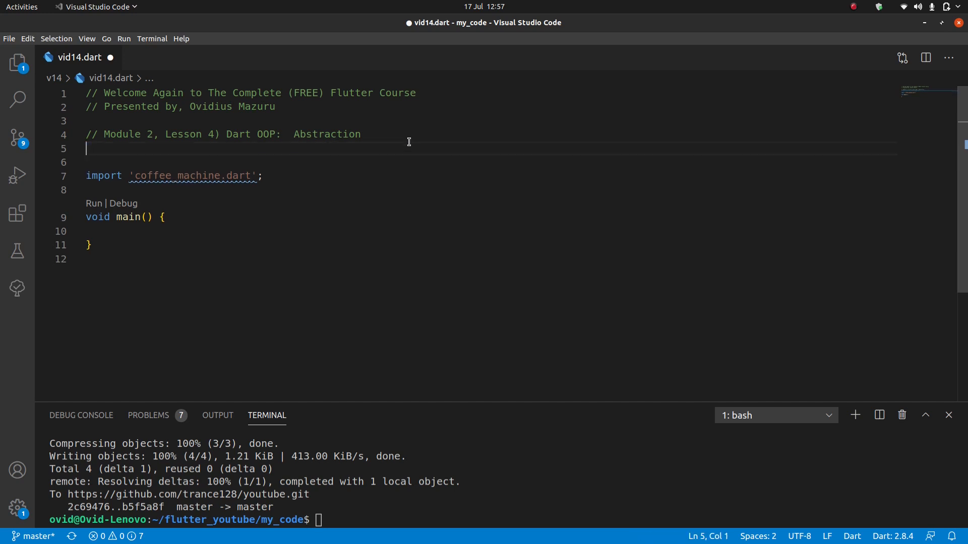
Remove the extra blank line above the coffee_machine import
key(Backspace)
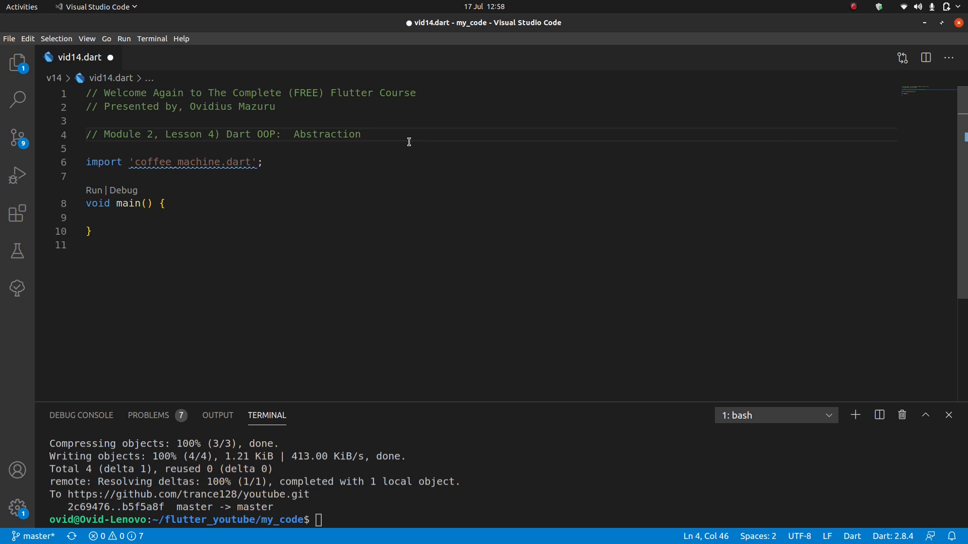
mouse_move(349, 133)
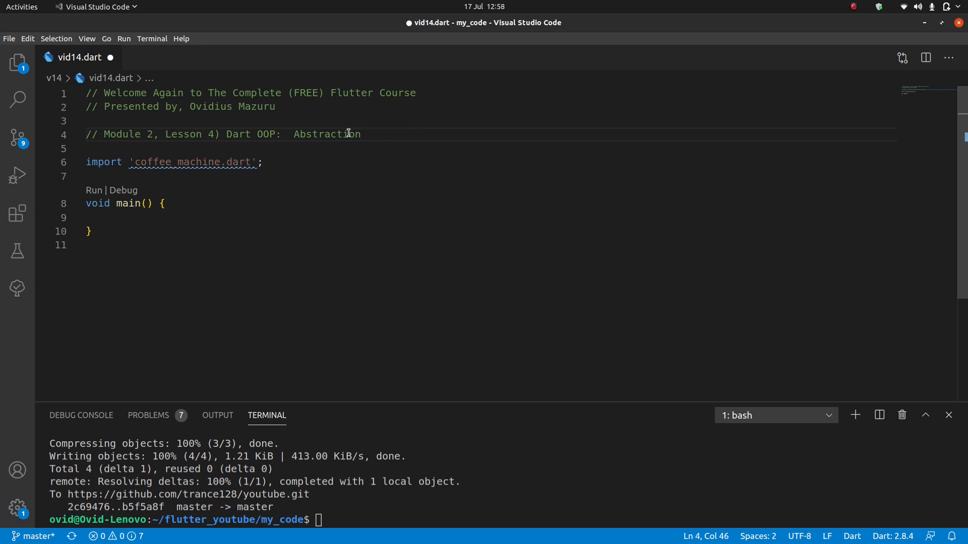
mouse_move(397, 195)
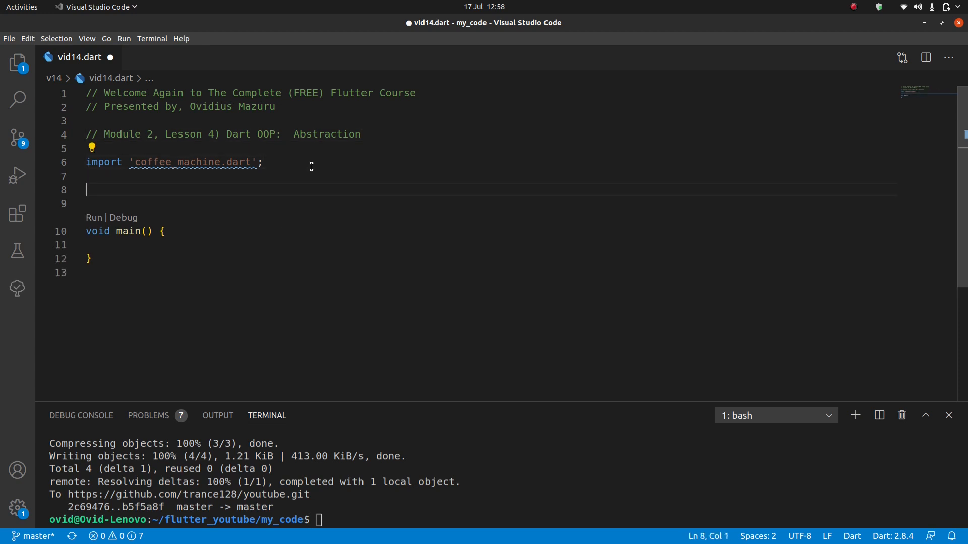
Write the comment '// Abstraction -- you don't need to know what somethign is doing, especially' under the import
text(// Abst)
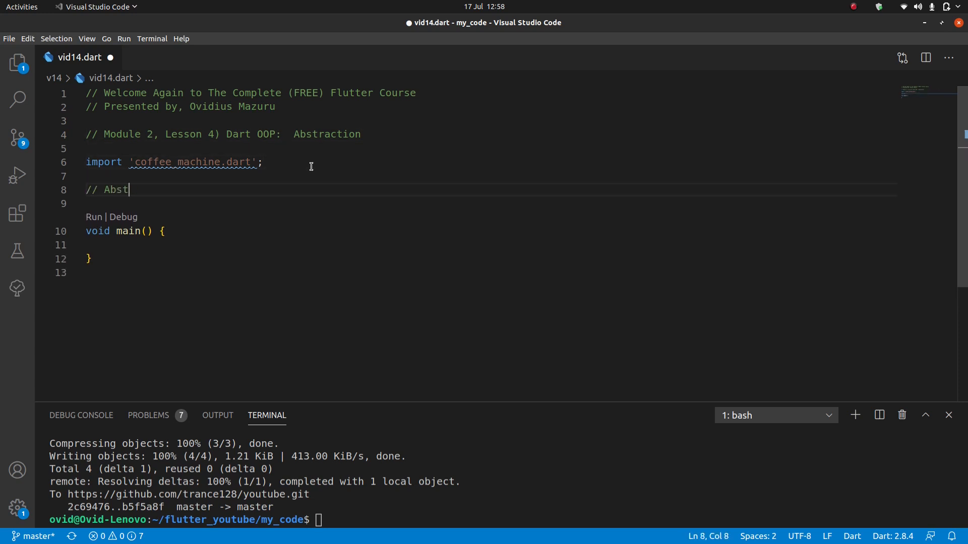
text(raction -- you don't need to know what som)
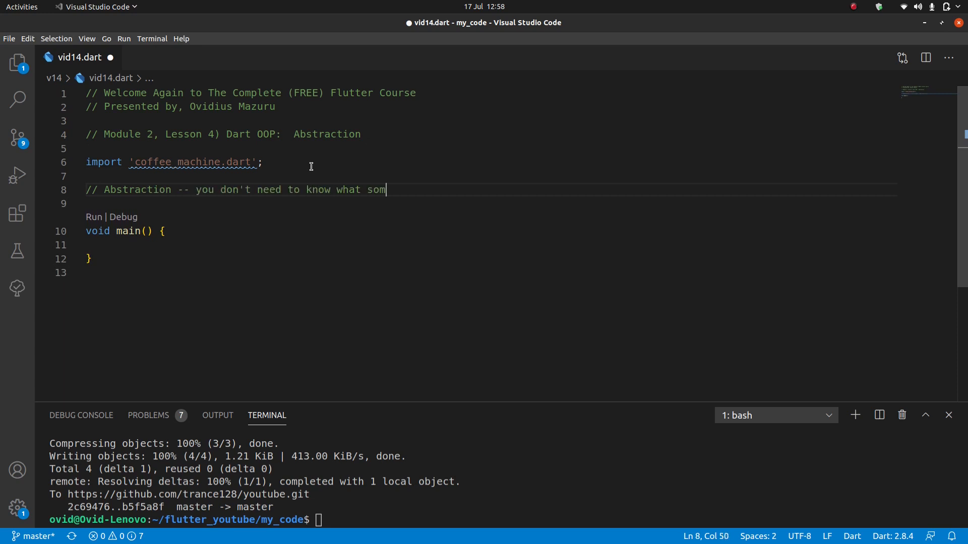
text(ethign is done)
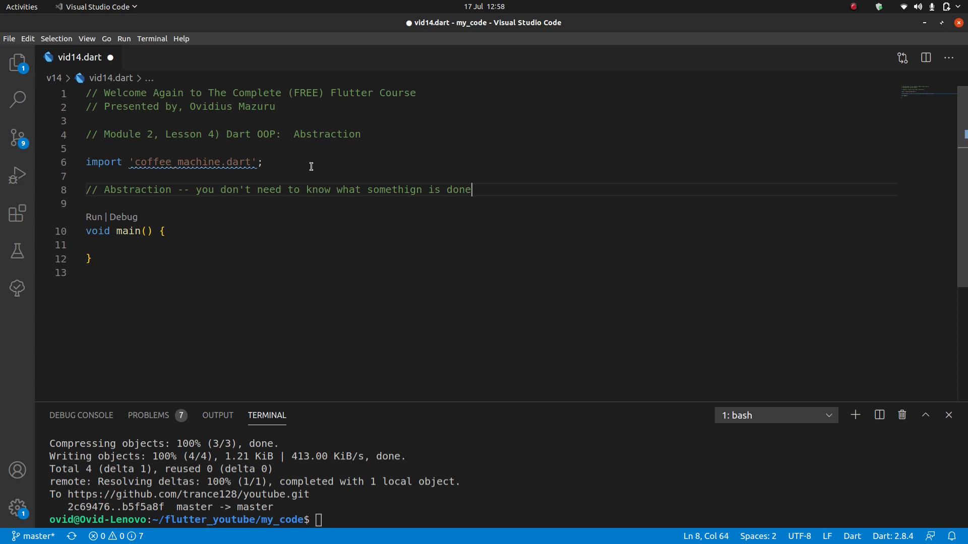
text(ing, espe)
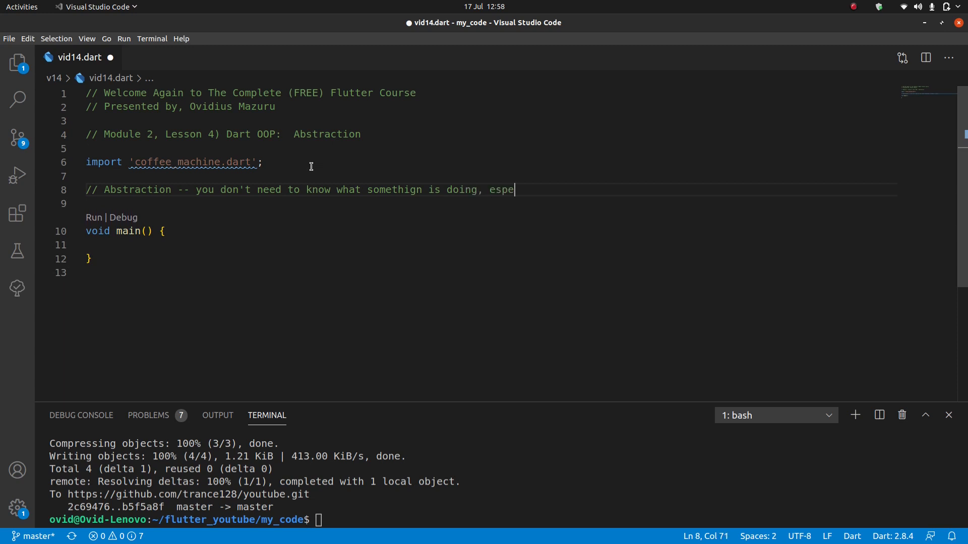
text(cially)
text(// how somethign is doing it to use it)
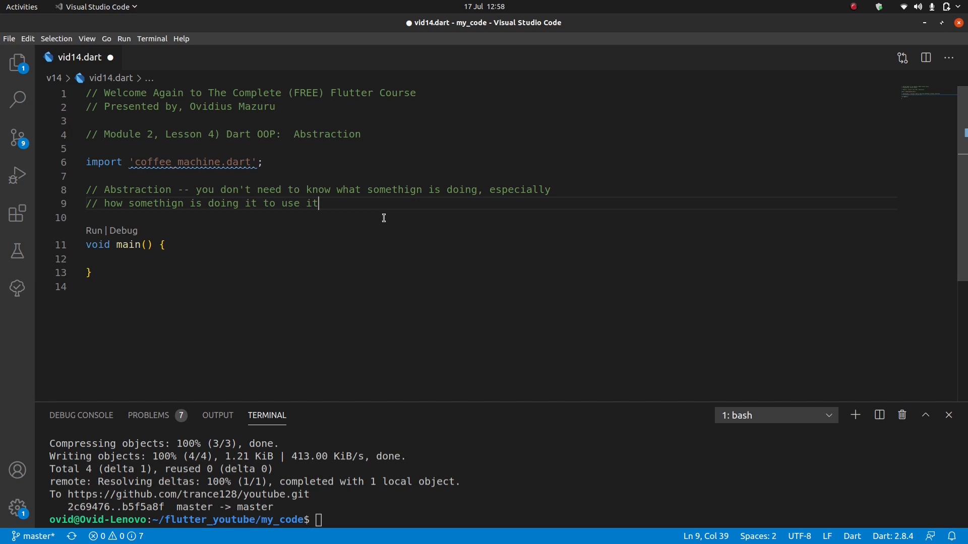
mouse_move(155, 195)
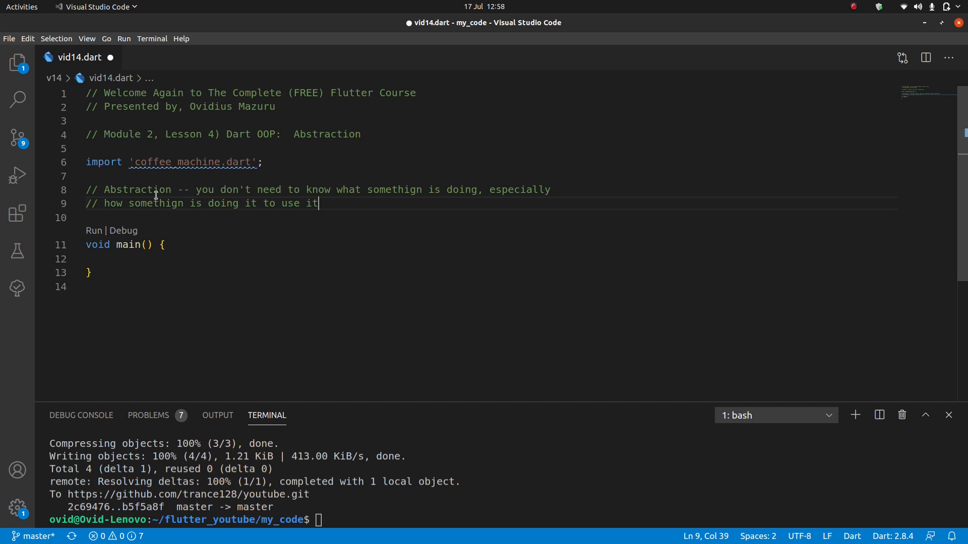
double_click(104, 161)
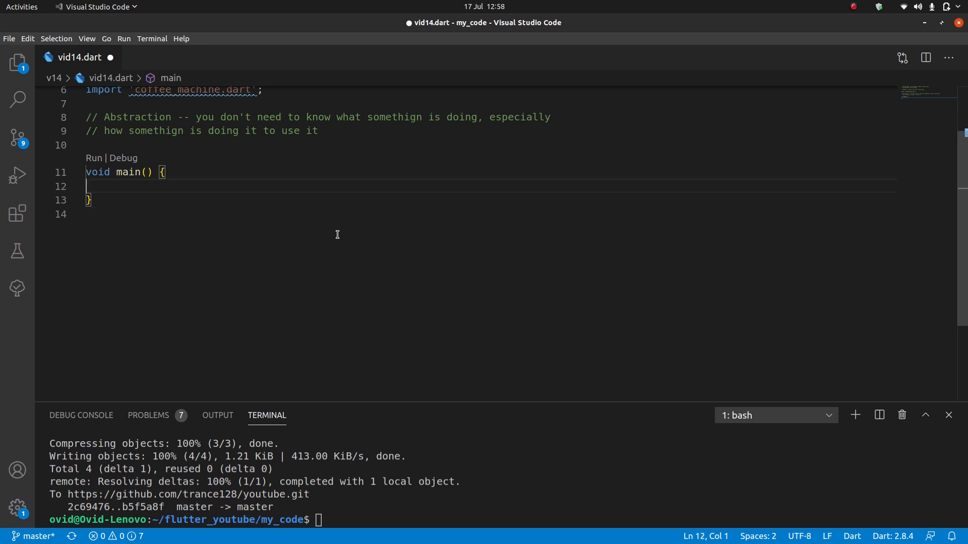
Declare CoffeeMachine coffeeMachine = CoffeeMachine(); inside main
text(CoffeeMachine c)
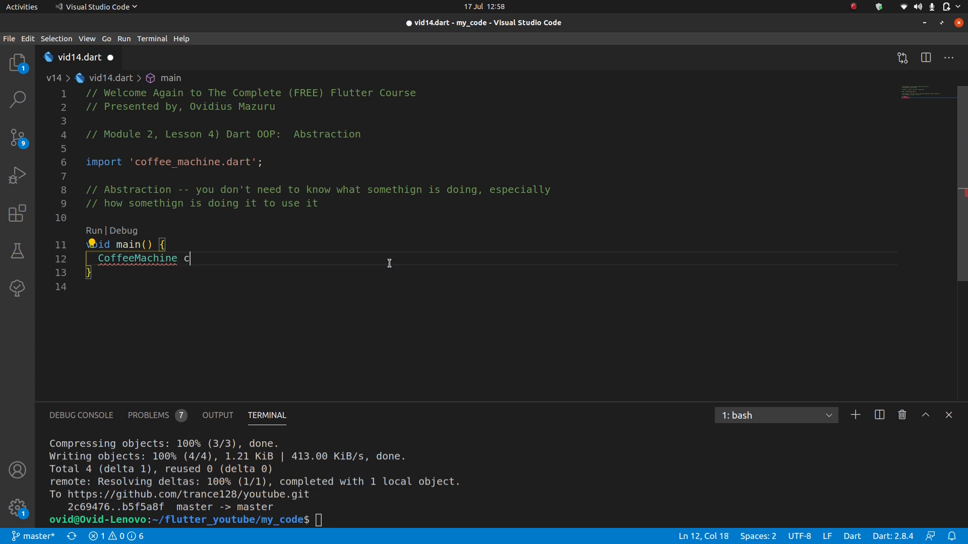
text(offeeMachine =)
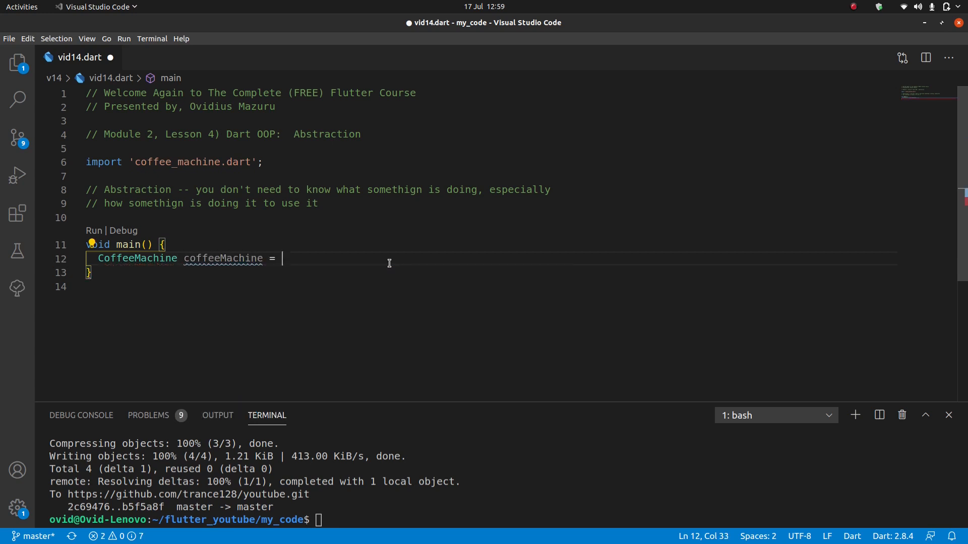
text(CoffeeMachine())
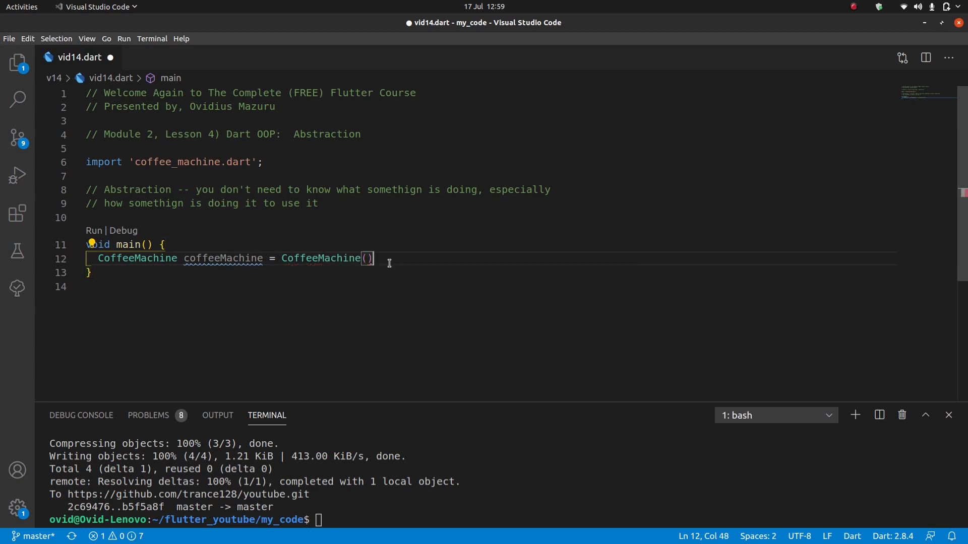
text(;)
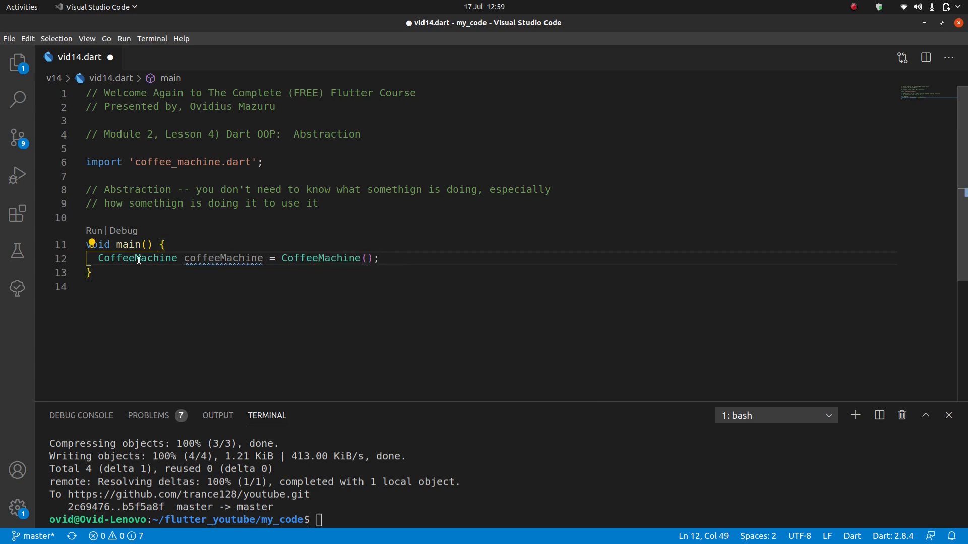
mouse_move(137, 258)
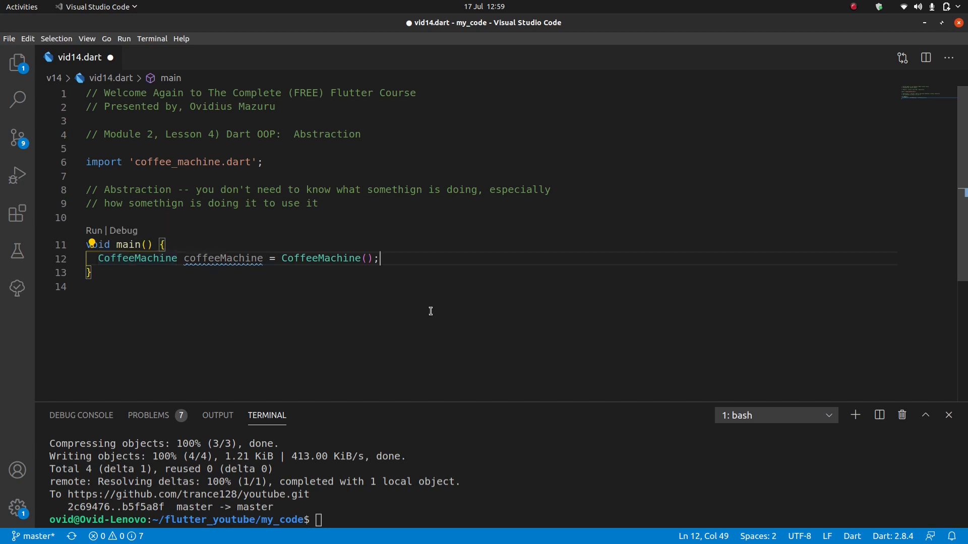
mouse_move(495, 379)
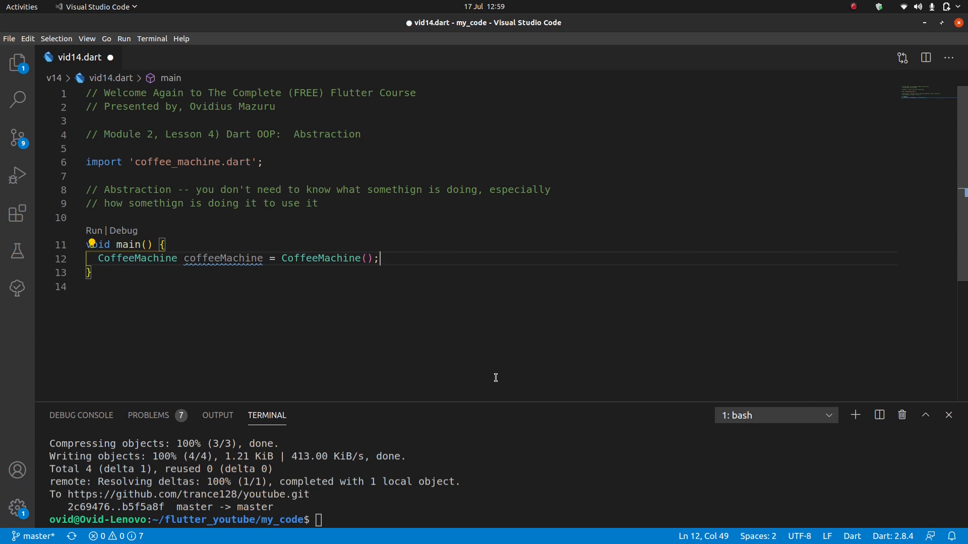
Add print(coffeeMachine.makeCoffee(1)); on a new line in main
key(Enter)
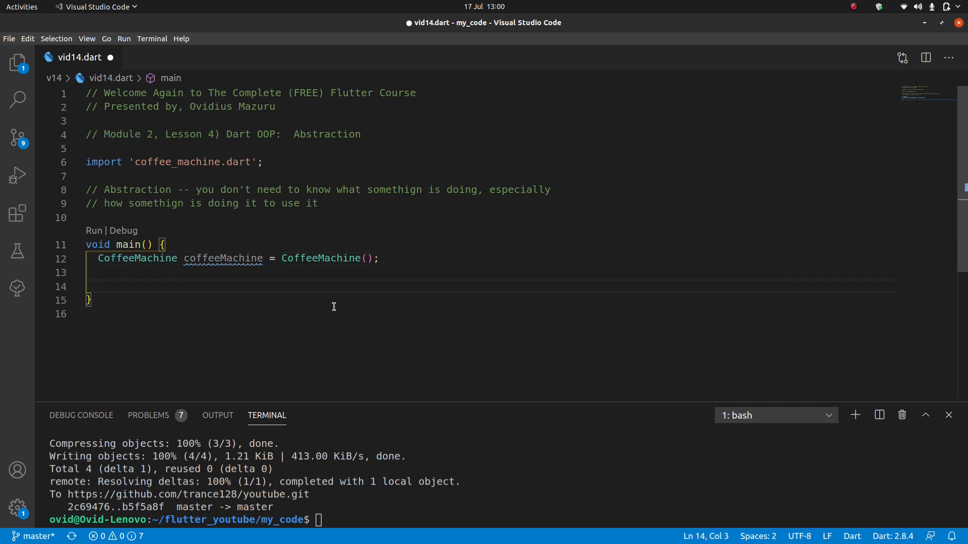
text(coffeeM)
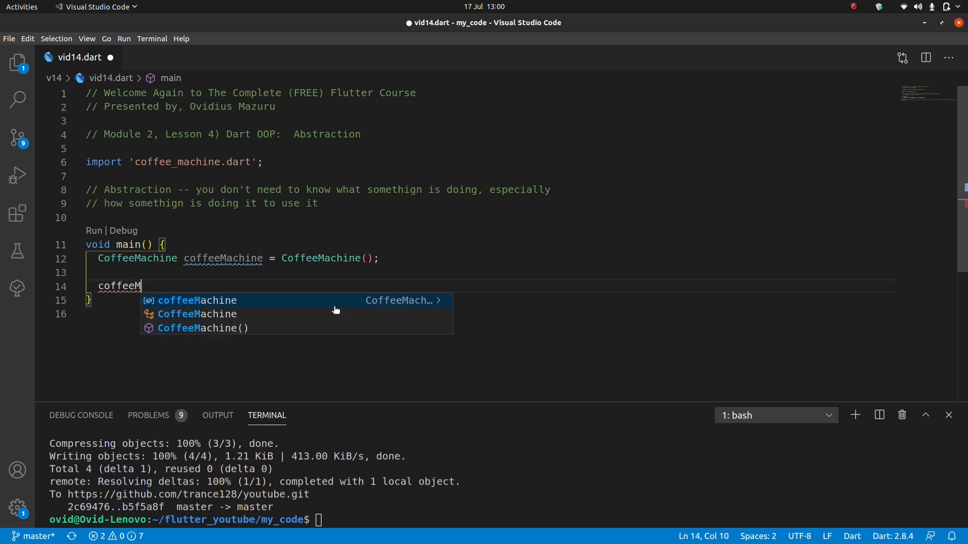
text(achine.)
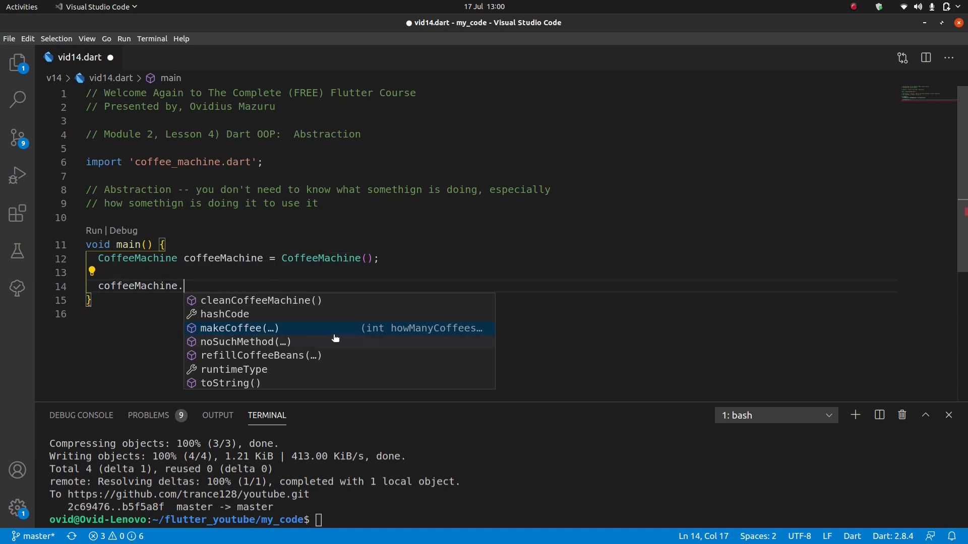
mouse_move(329, 375)
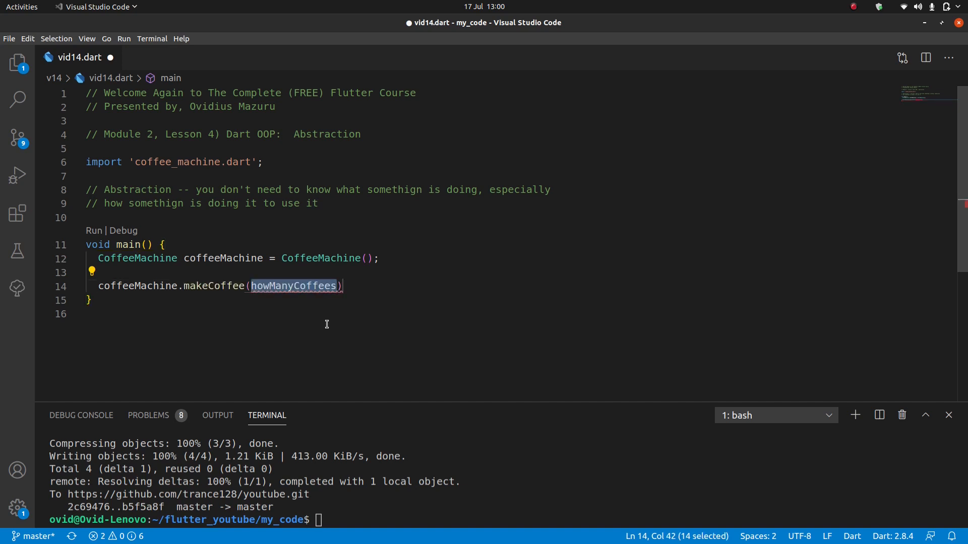
mouse_move(215, 286)
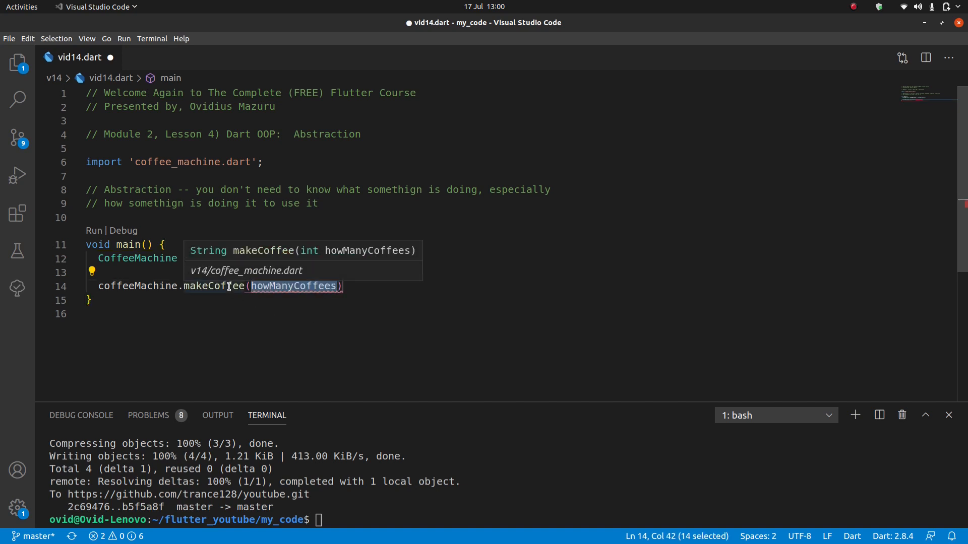
mouse_move(248, 262)
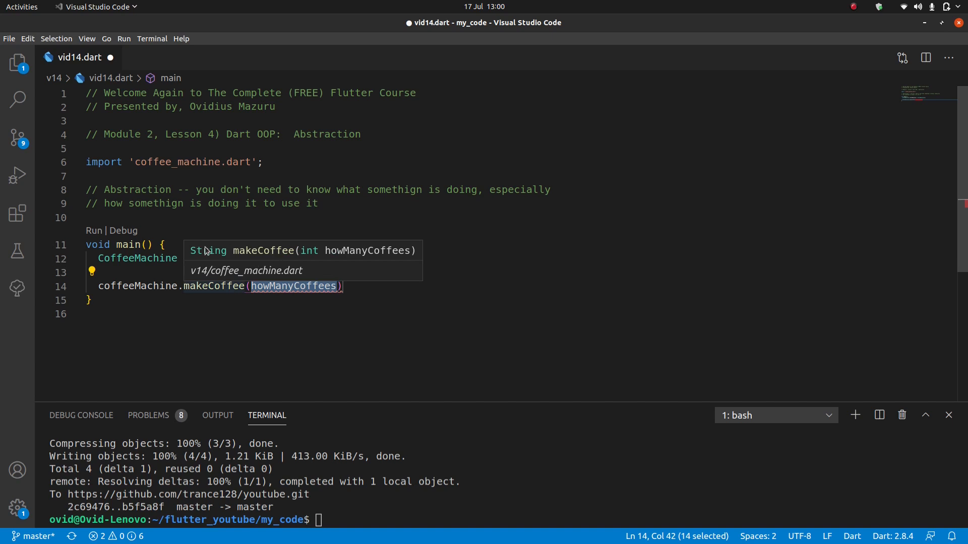
mouse_move(320, 256)
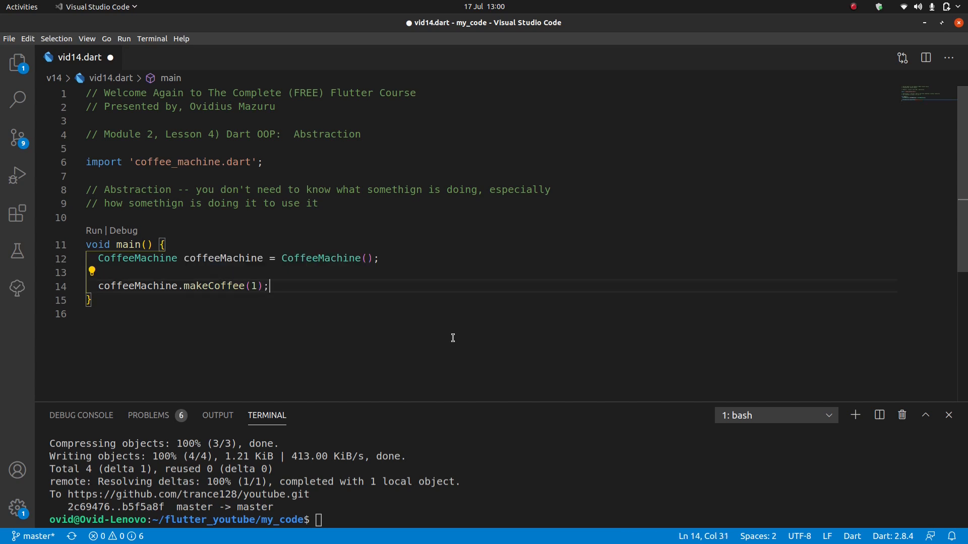
double_click(137, 285)
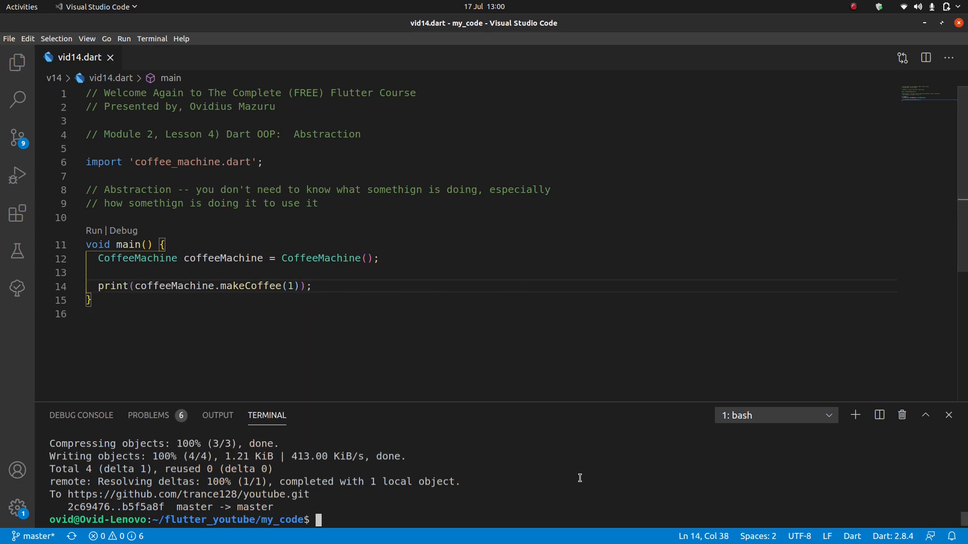
Run dart v14/vid14.dart in the terminal to see one coffee received
text(git)
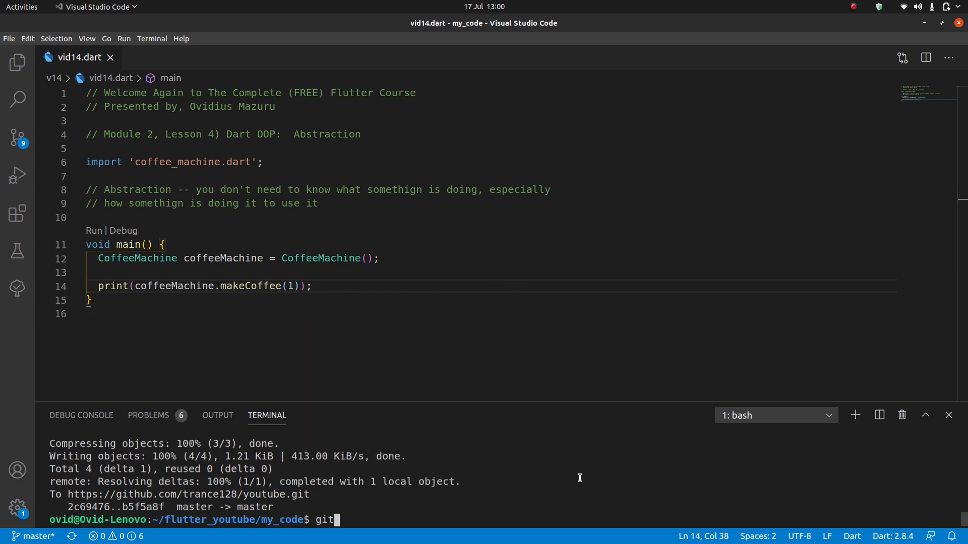
key(BackSpace)
text(dart vi)
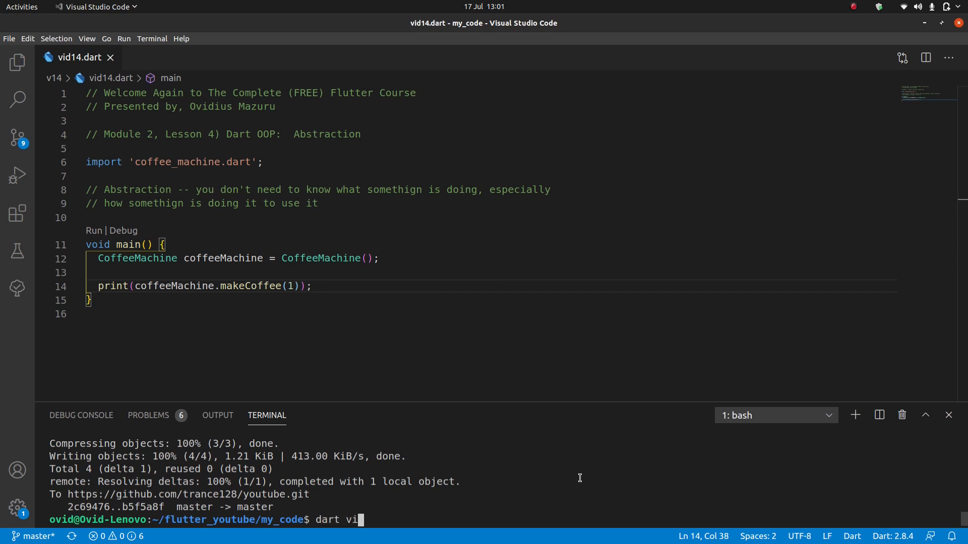
text(4/vid1.)
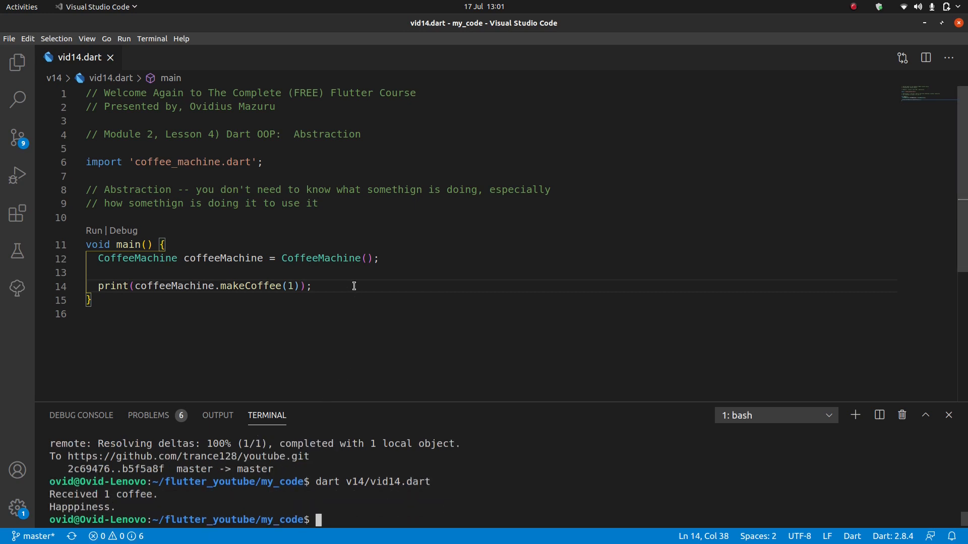
scroll(down, 3)
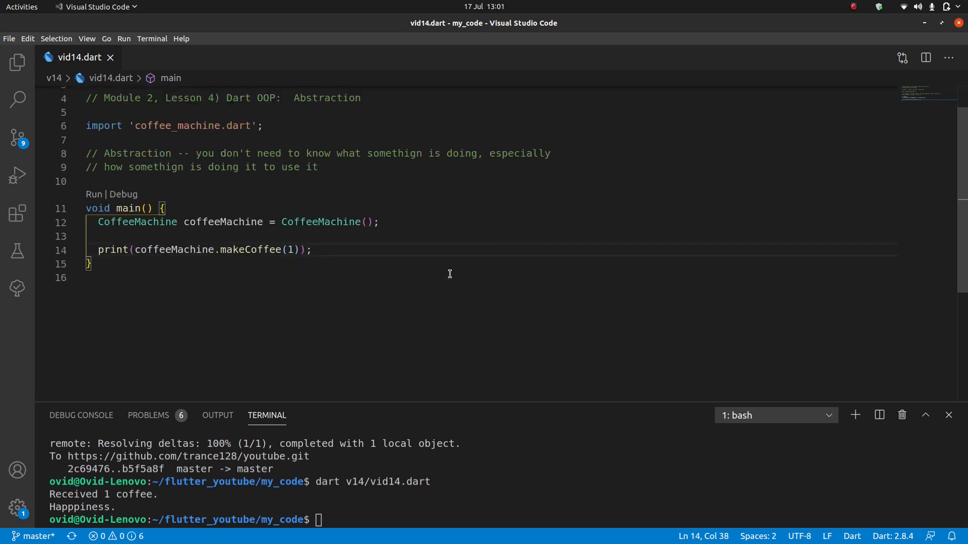
Add print(coffeeMachine.makeCoffee(100)); in main
text(p)
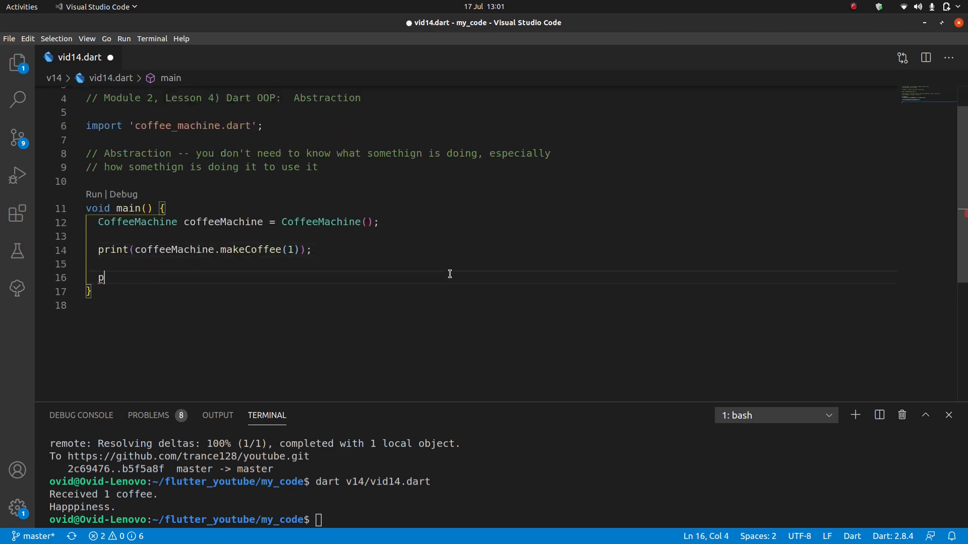
text(rint(coffeeMachine)
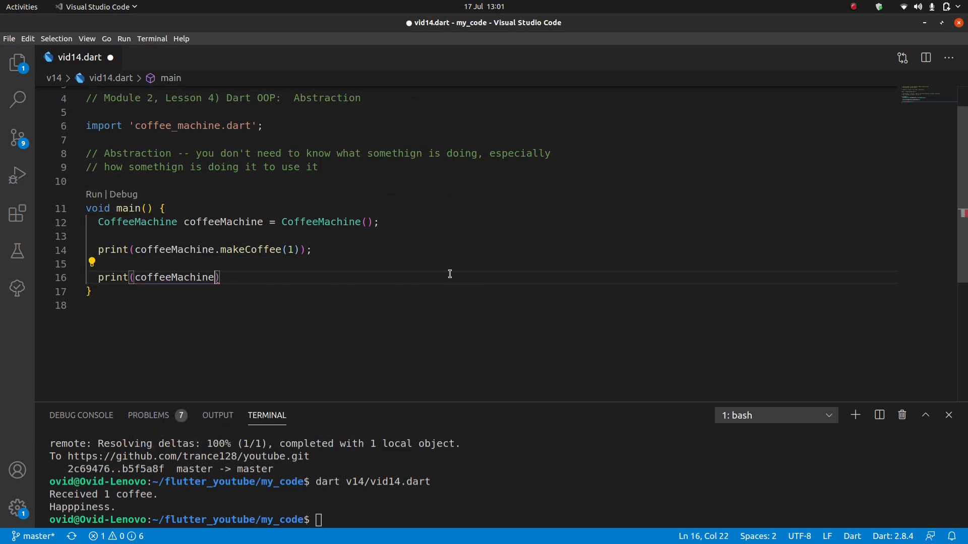
text(.makeCoffee(100))
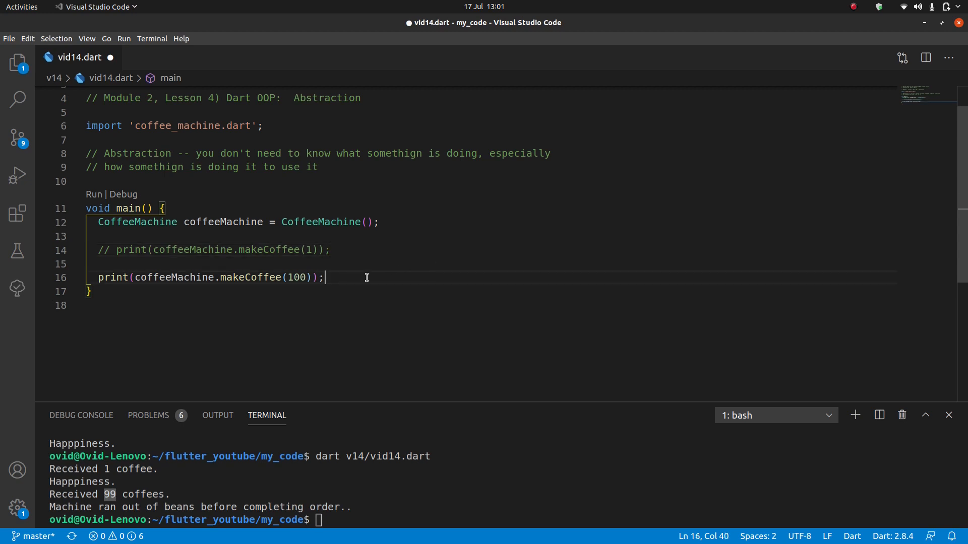
Add print(coffeeMachine.refillCoffeeBeans(100)); after the 100-coffee call
text(prin)
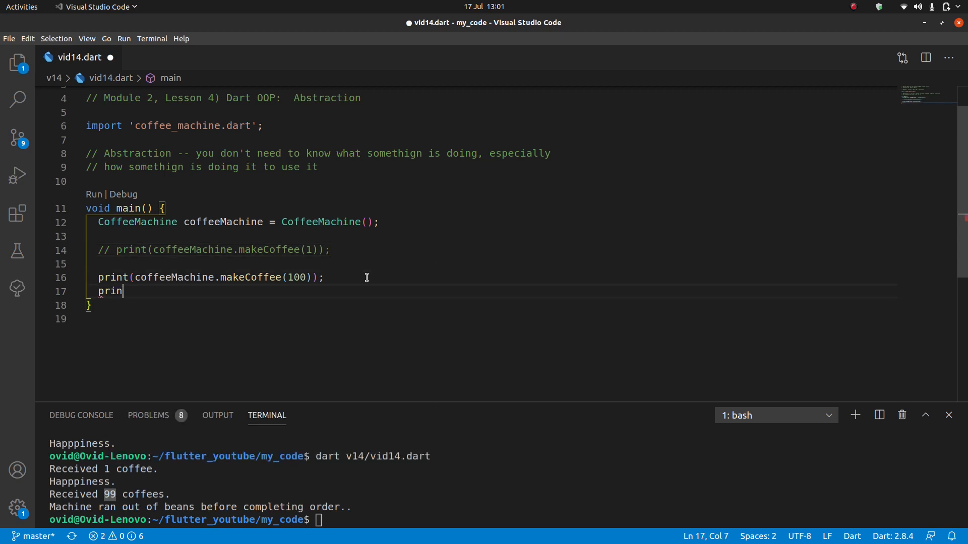
text(t(coffeeMachine.refillCoffeeBeans(servings)
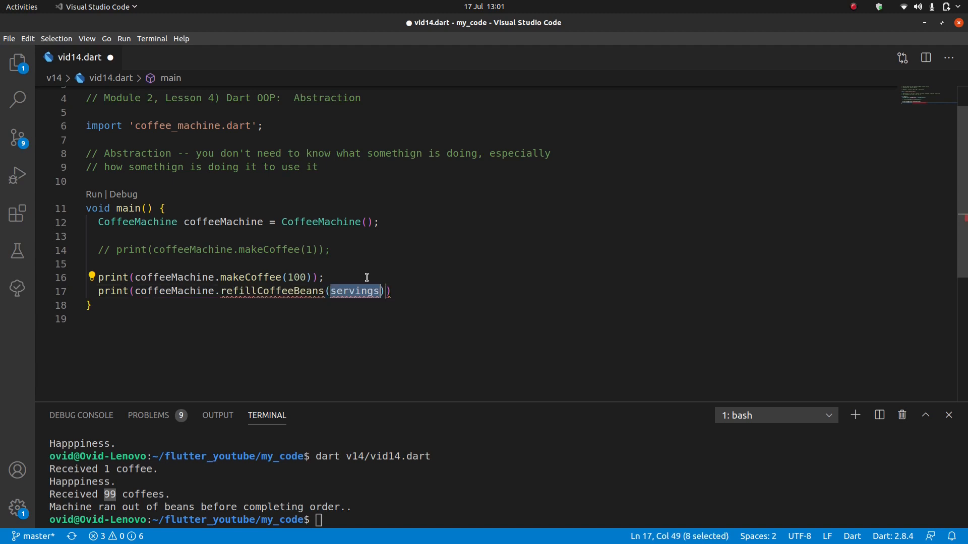
text(100)
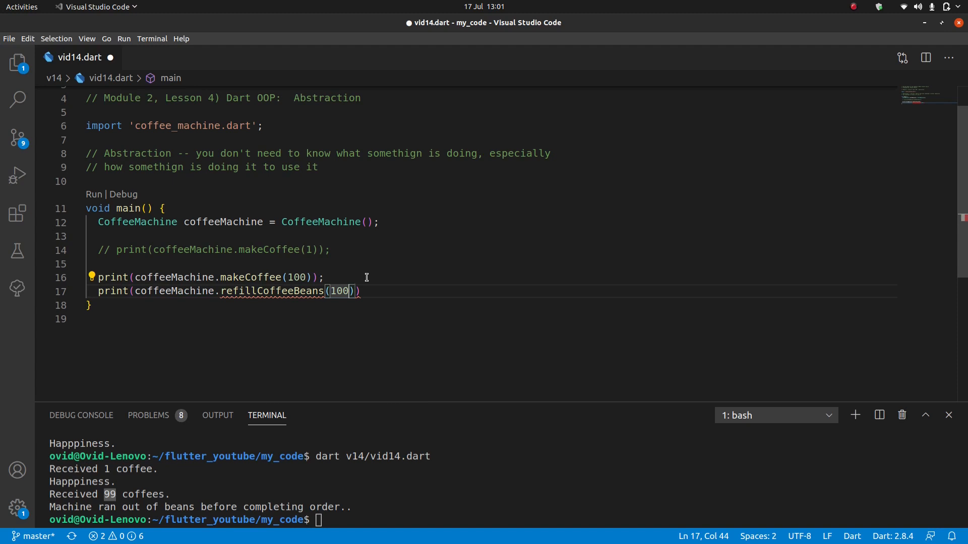
text(;)
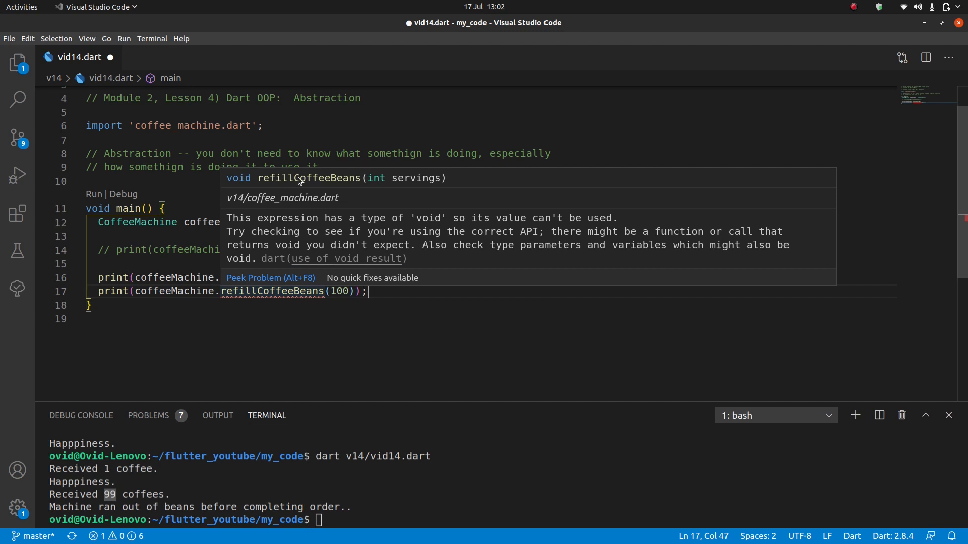
mouse_move(243, 188)
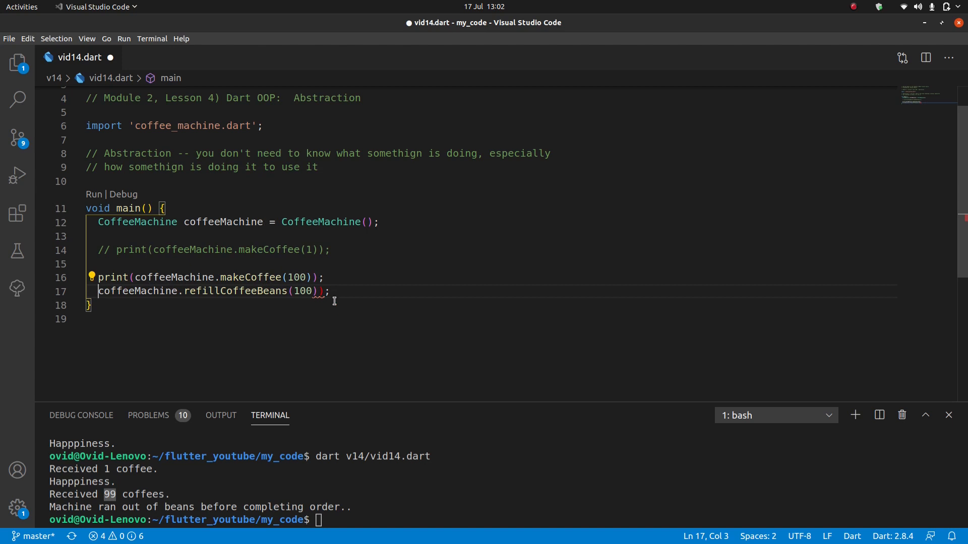
Save the file and start the print(coffeeMachine.makeCoffee(50)); line after the refill
key(ctrl+s)
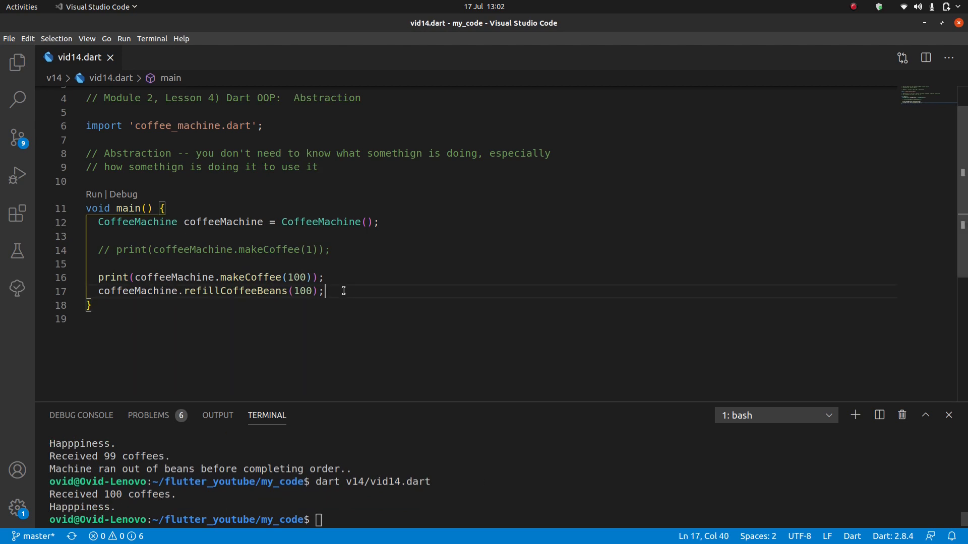
text(print(coffeeMachine.makeCoffee(50));)
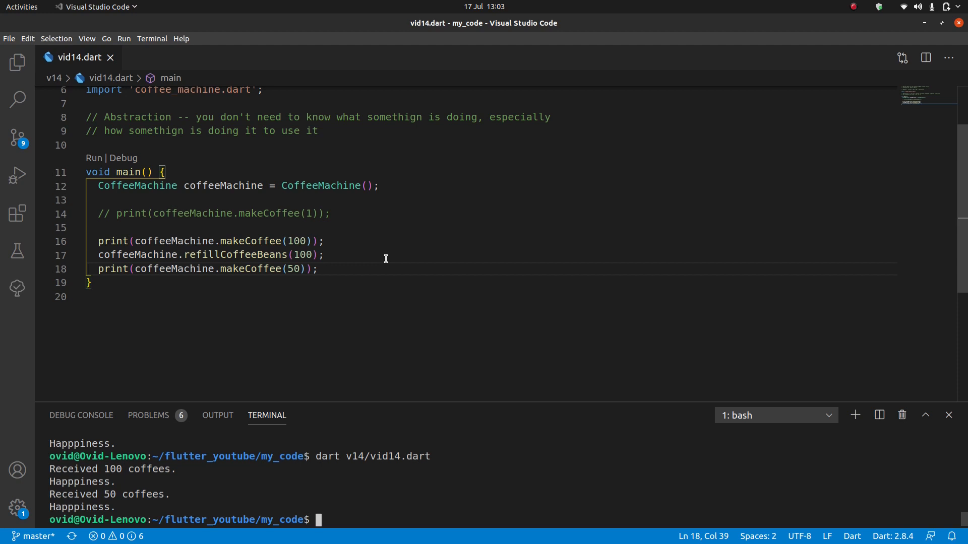
mouse_move(231, 240)
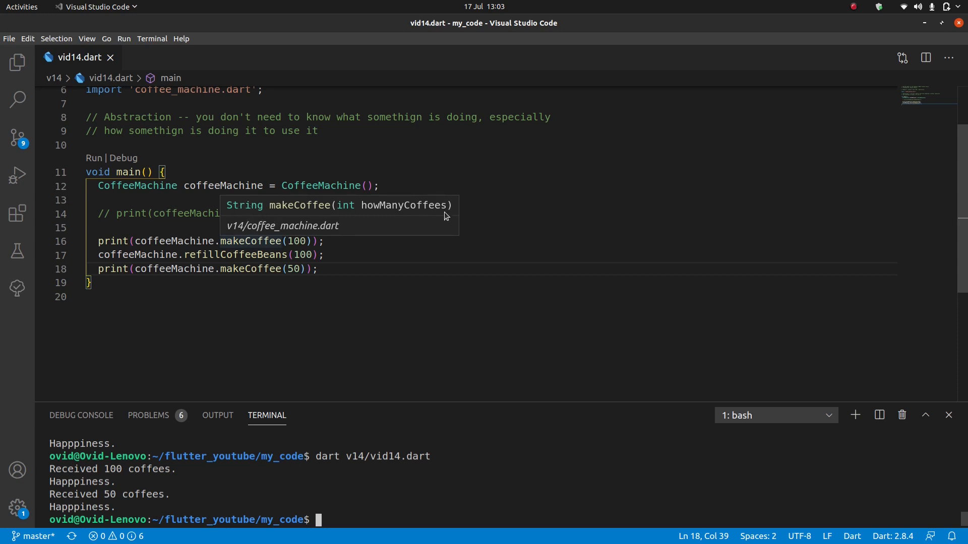
mouse_move(347, 207)
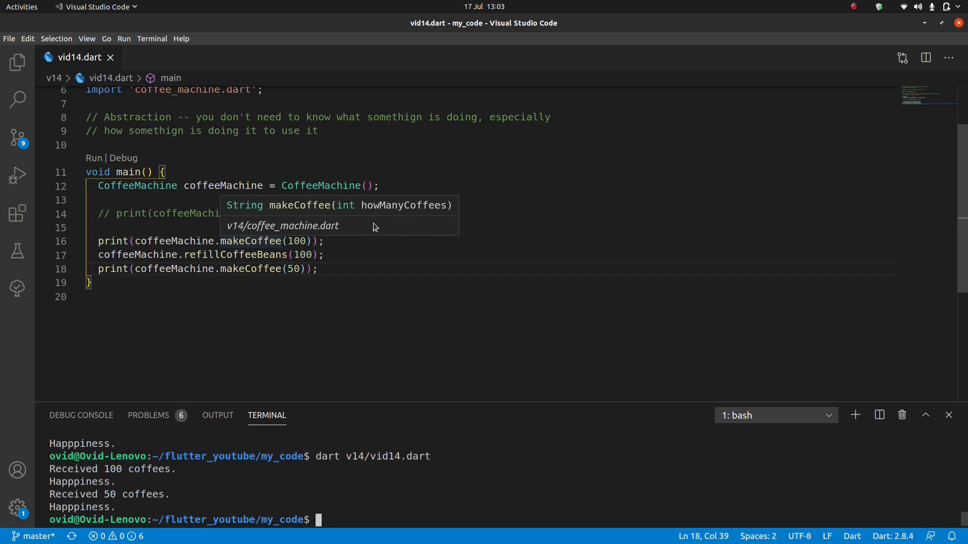
mouse_move(360, 212)
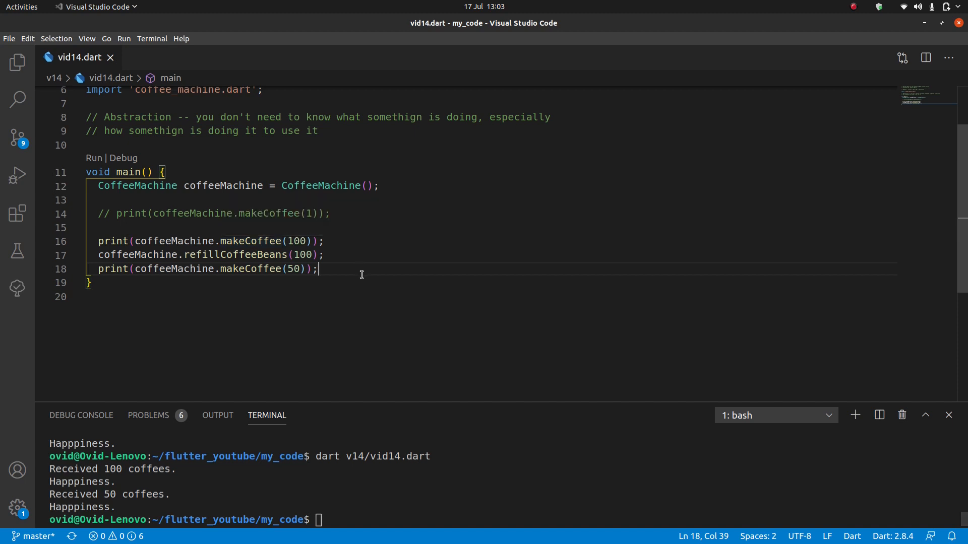
Finish main with the comment '// you don't need to know how something was made to know how to use it'
key(Enter)
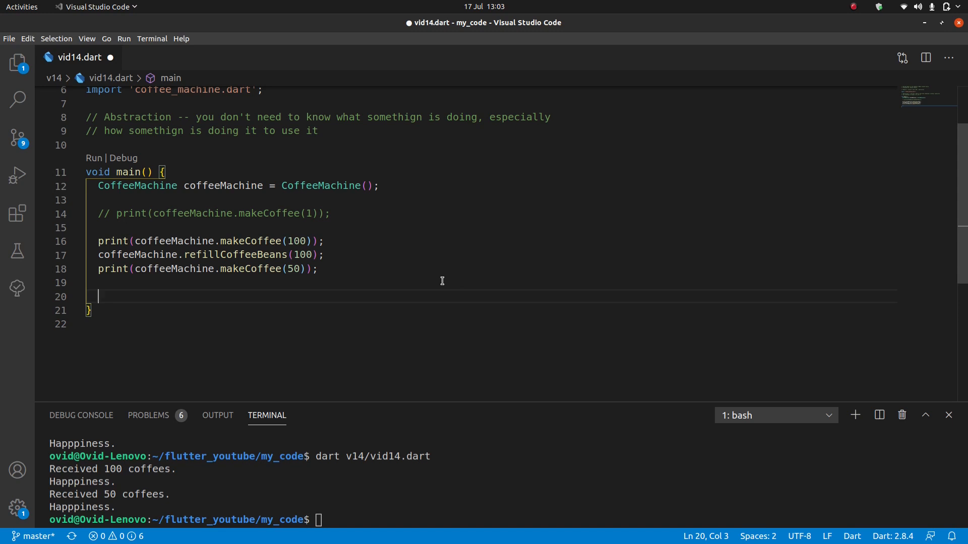
text(//)
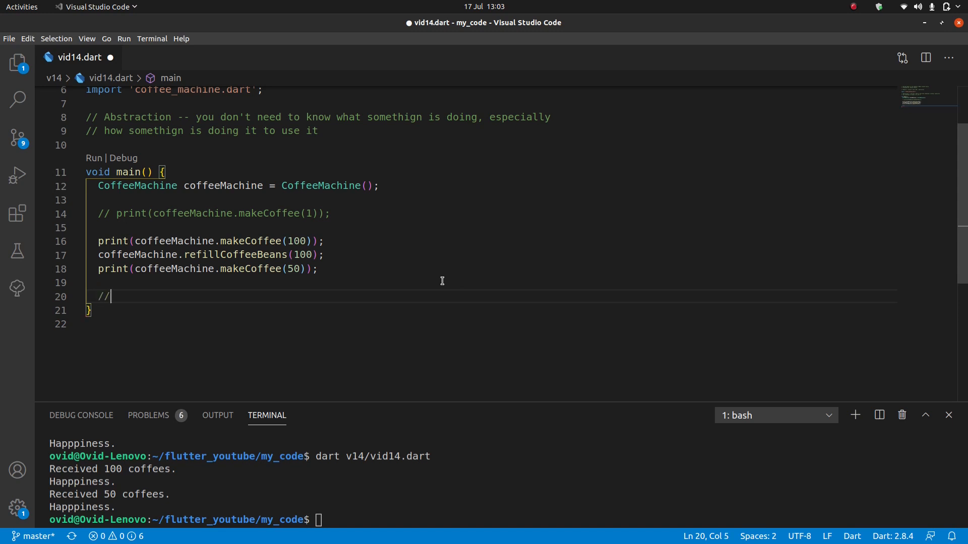
text(you don't need to know how)
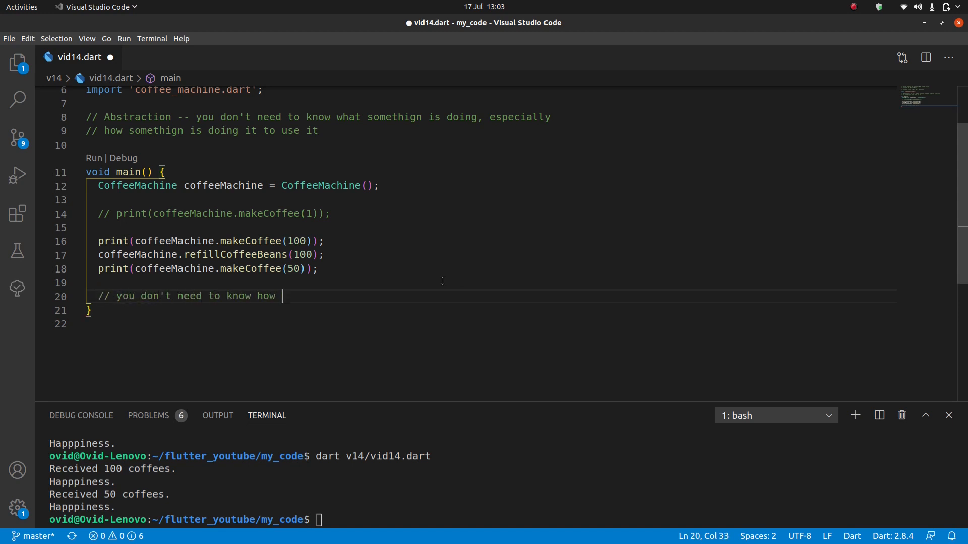
text(something was made to know how to)
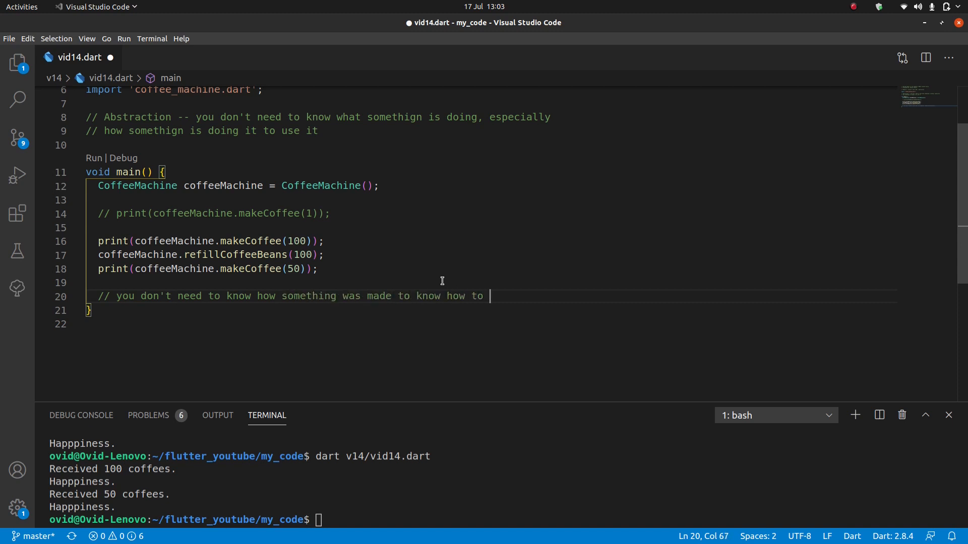
text(use it)
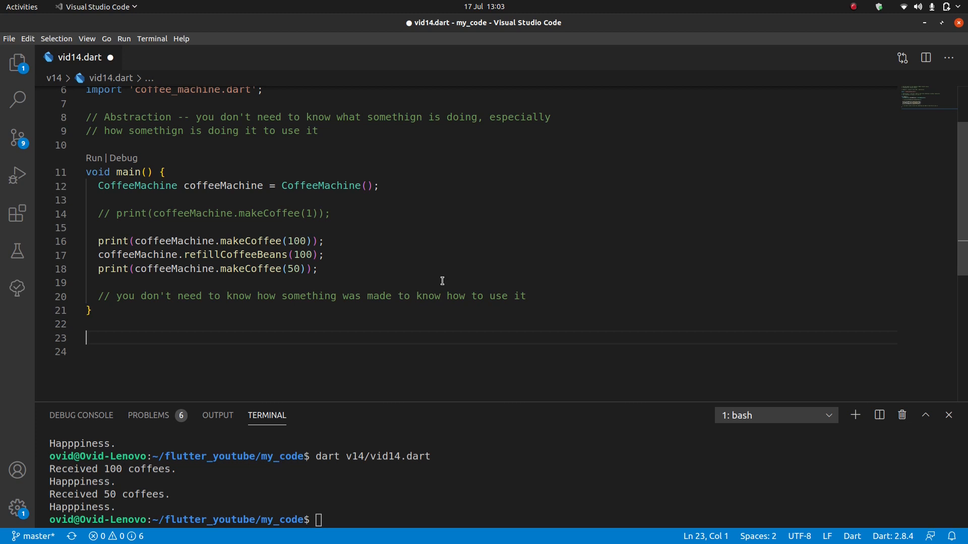
Sketch a sample class MyWidget extends StatelessWidget below main
text(class)
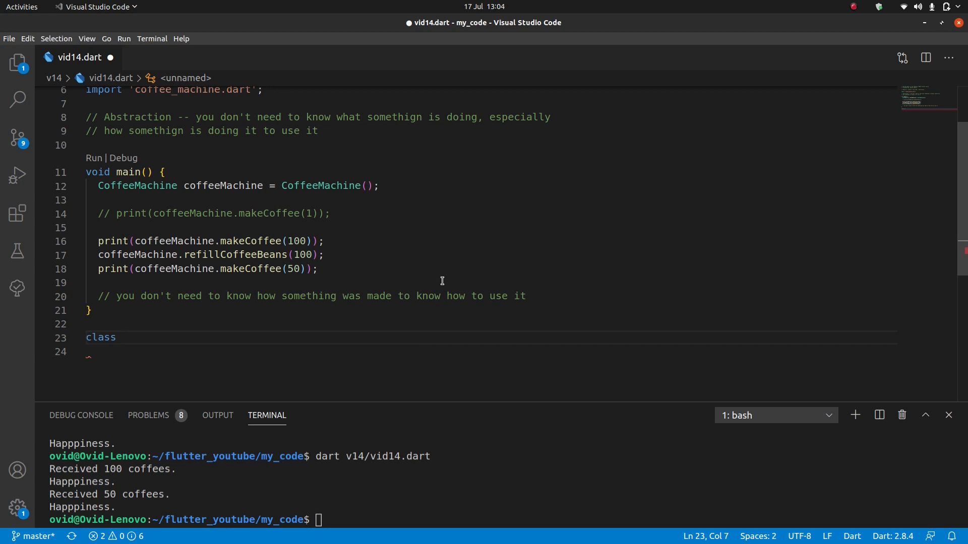
text(MyWidget extends Statele)
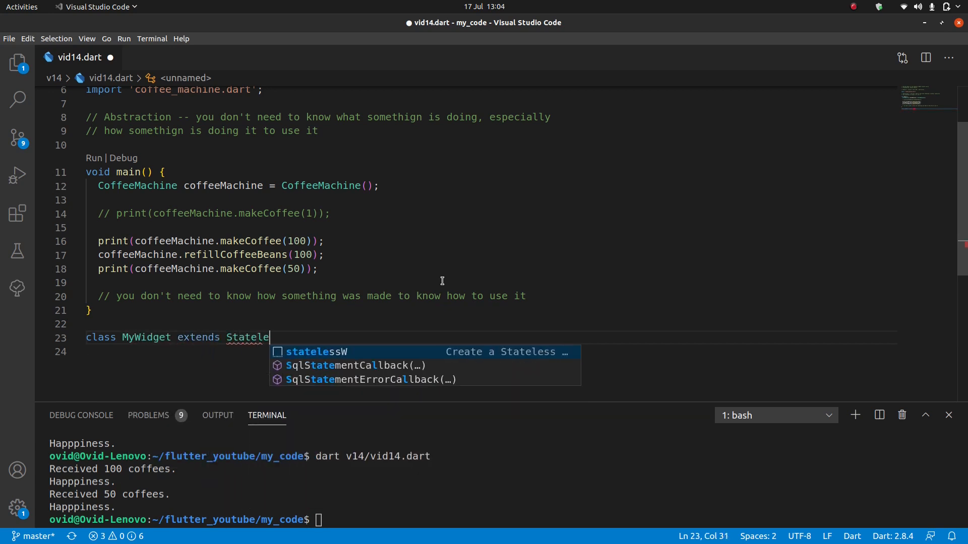
key(Tab)
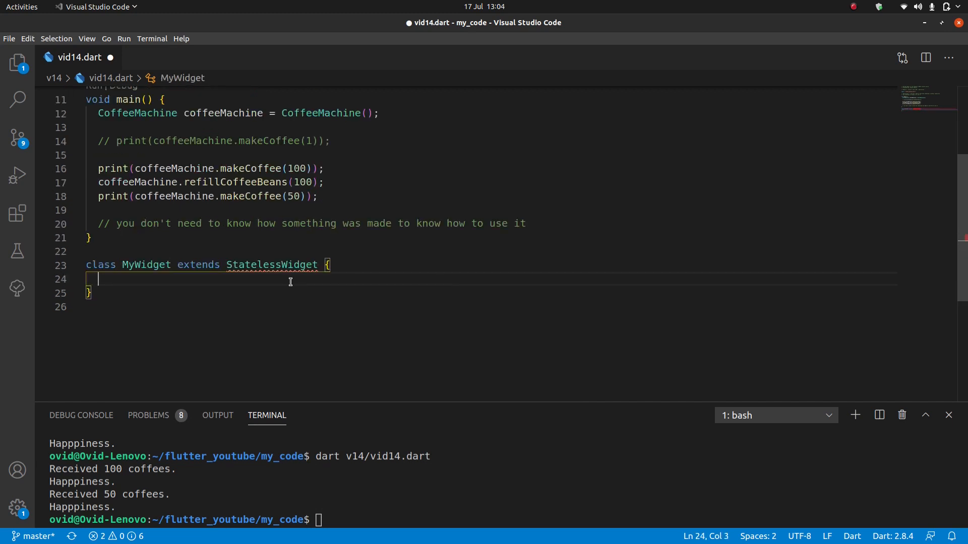
mouse_move(271, 265)
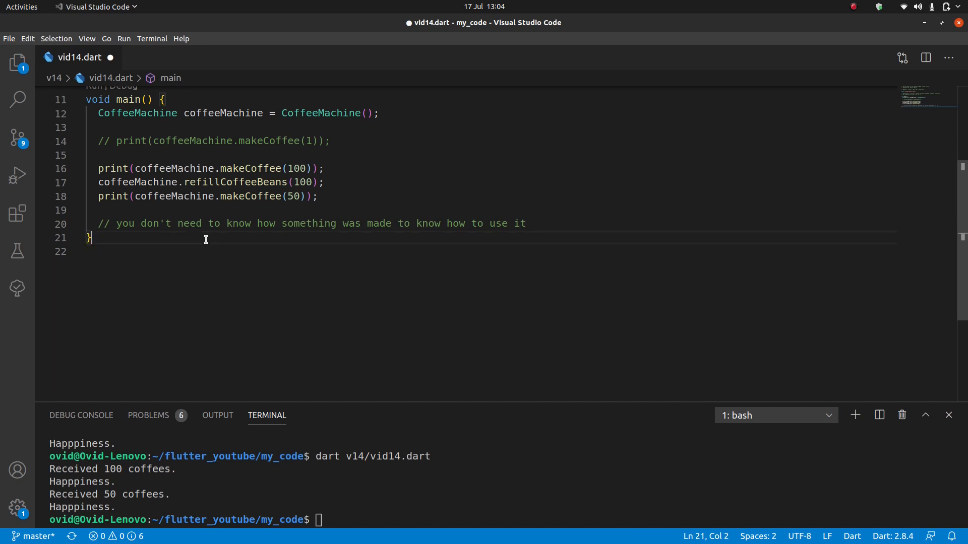
Add comments '// 4 pillars of OOP' and '// Encapsaultion' below main
text(//)
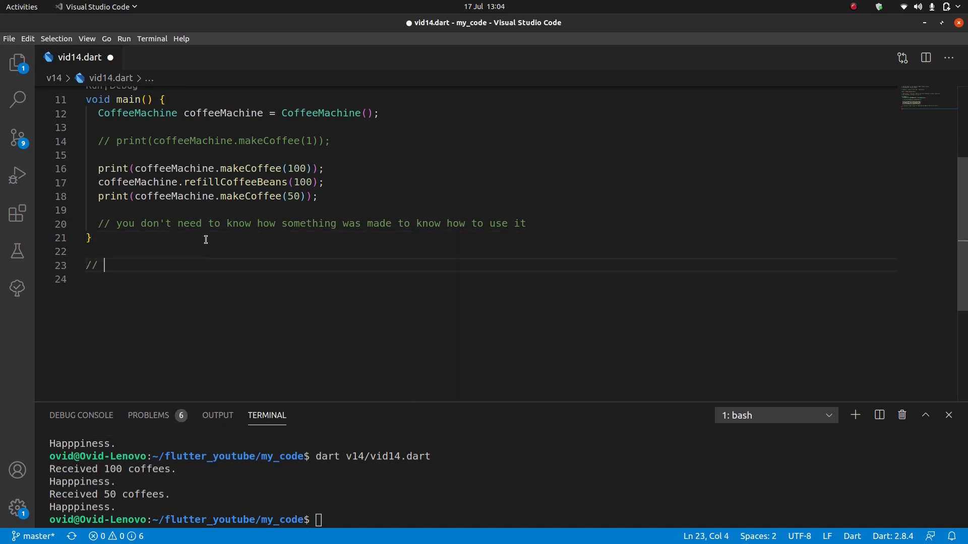
text(4 pillars of OOP)
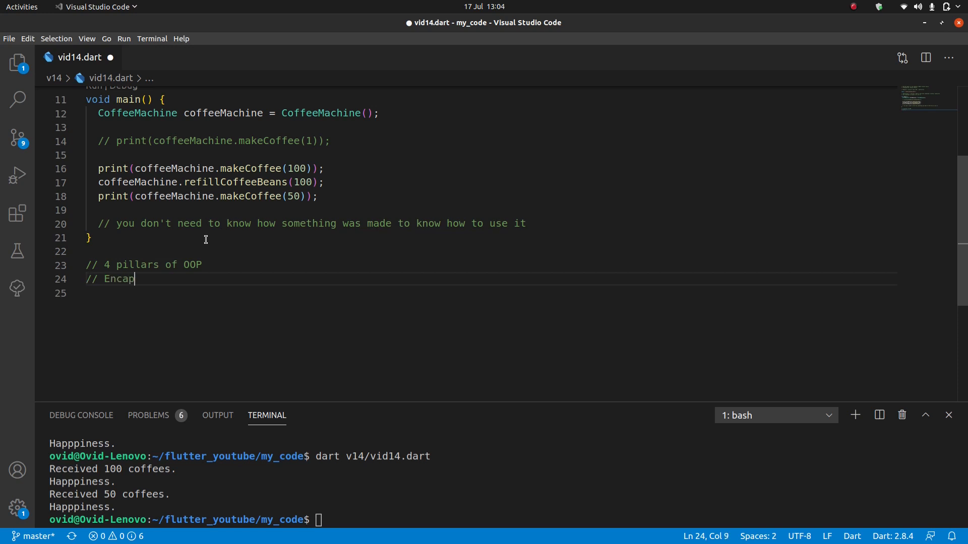
text(saultion)
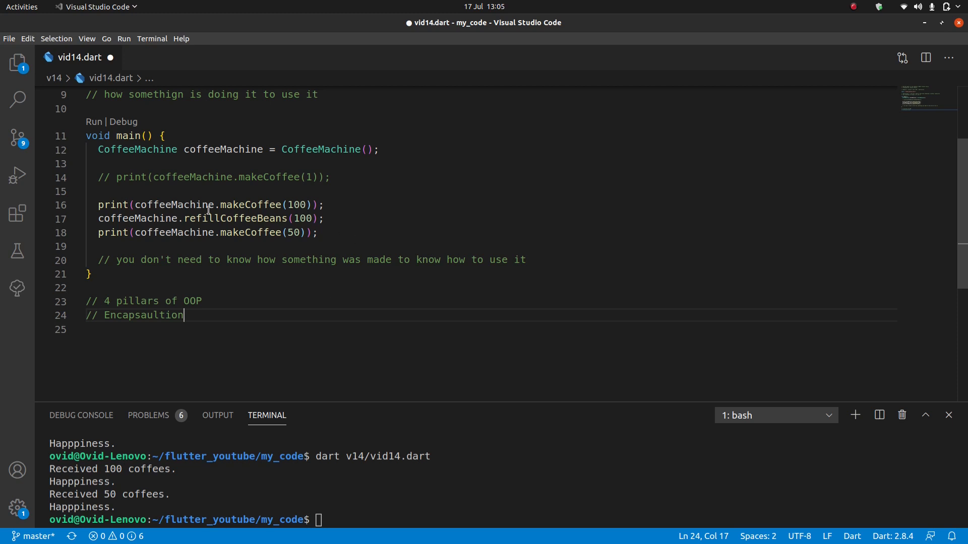
double_click(249, 205)
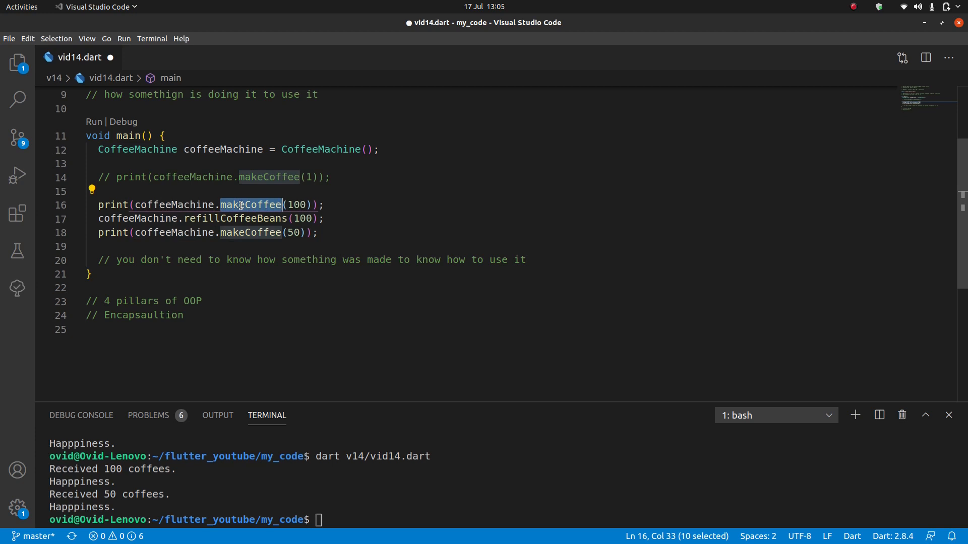
double_click(174, 205)
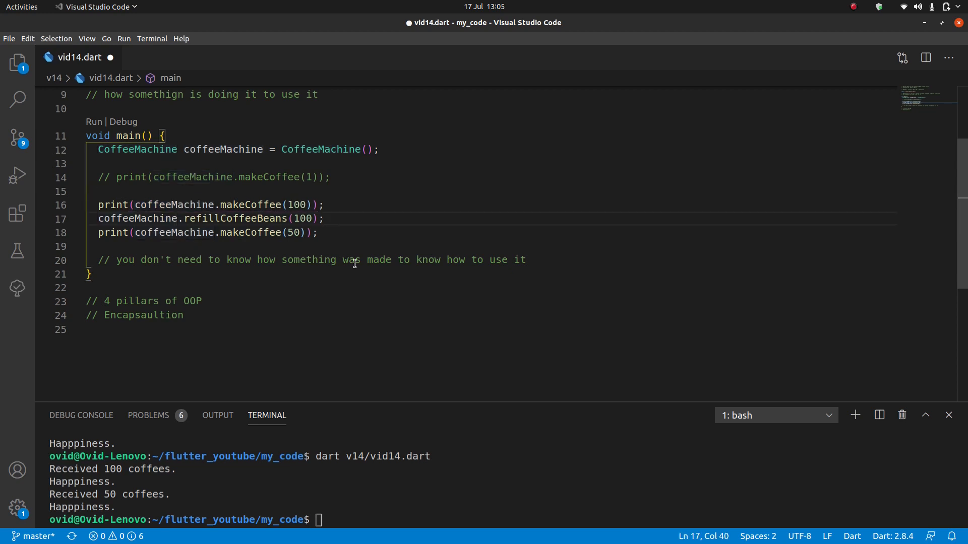
mouse_move(317, 327)
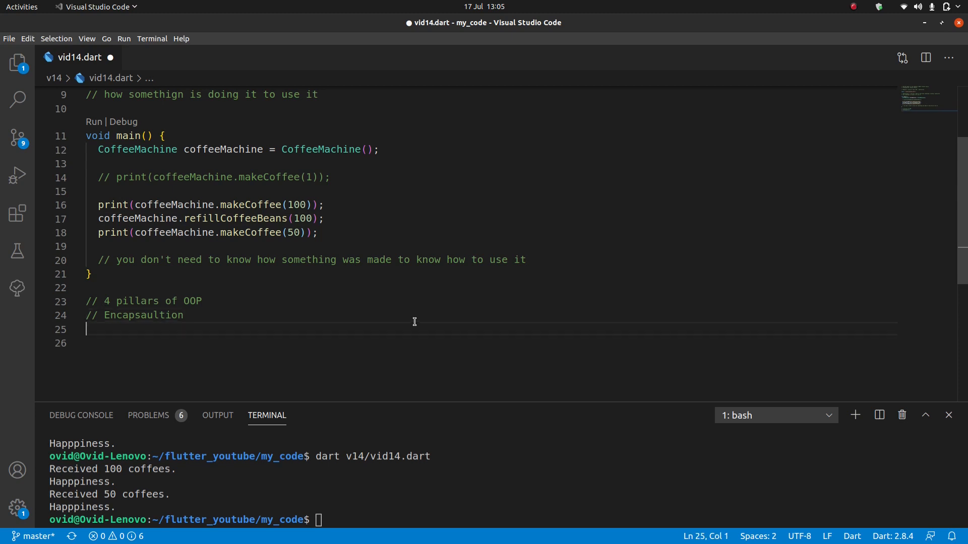
List the remaining pillars as comments: Inheritance, Polymorphism, Abstraction
text(// Inher)
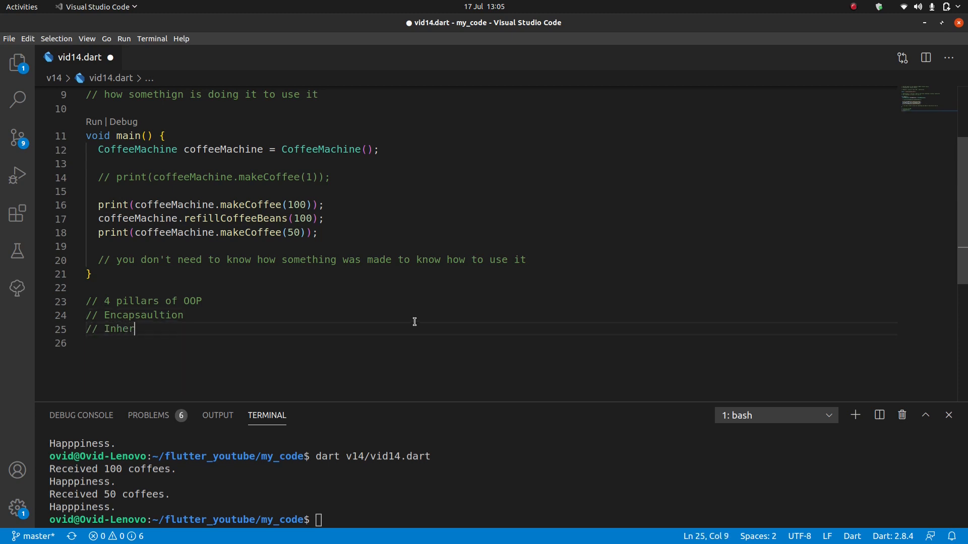
text(itance)
click(491, 343)
text(// P)
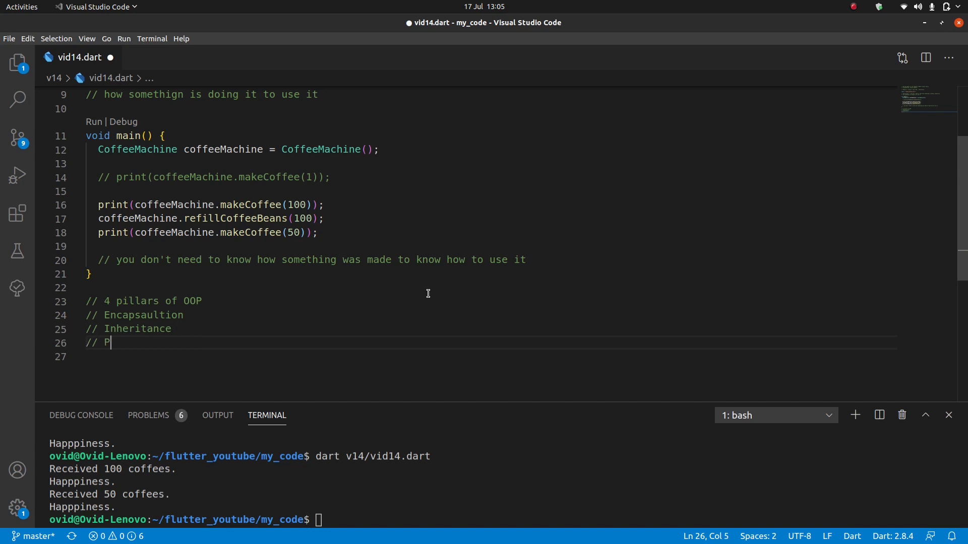
text(olymorphism)
click(491, 357)
text(// A)
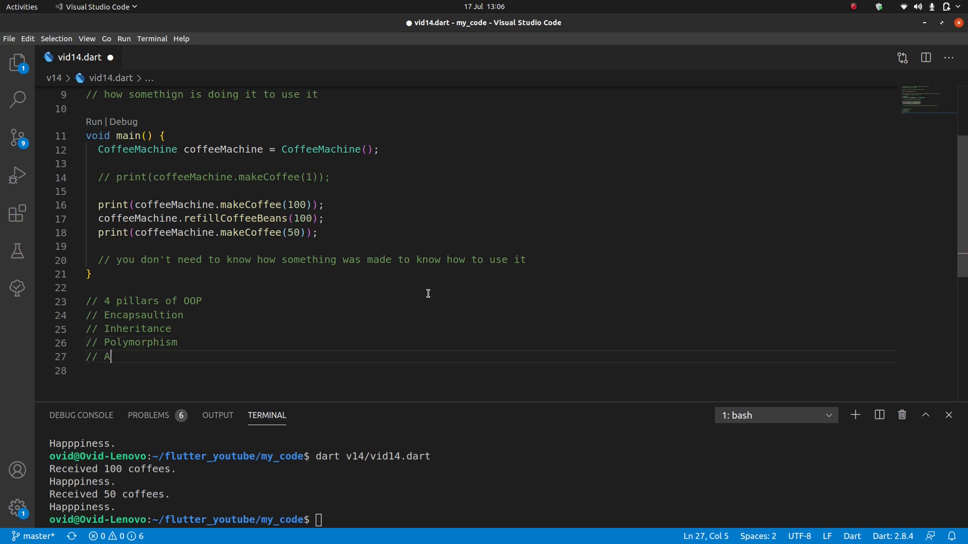
text(bstraction)
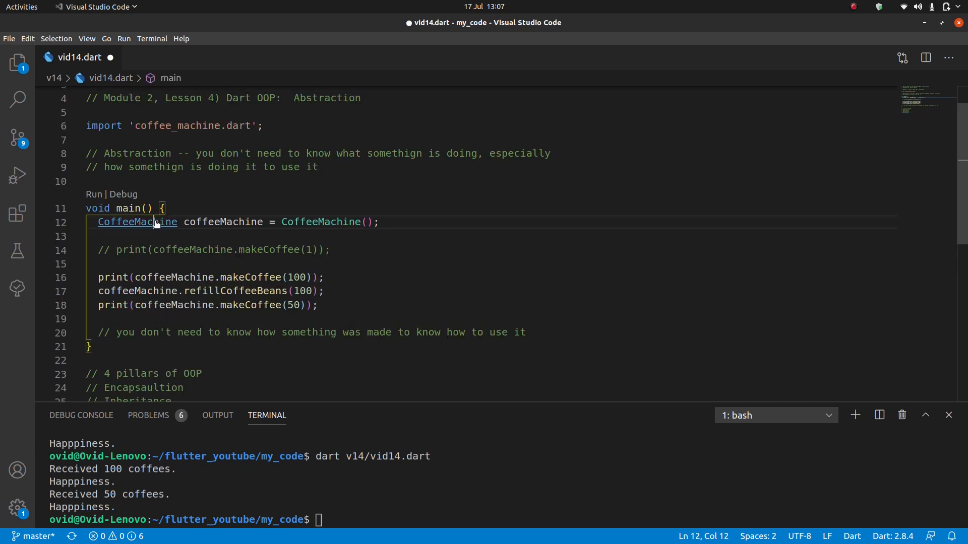
Jump into coffee_machine.dart and scroll through makeCoffee, cleanCoffeeMachine and refillCoffeeBeans
click(137, 222)
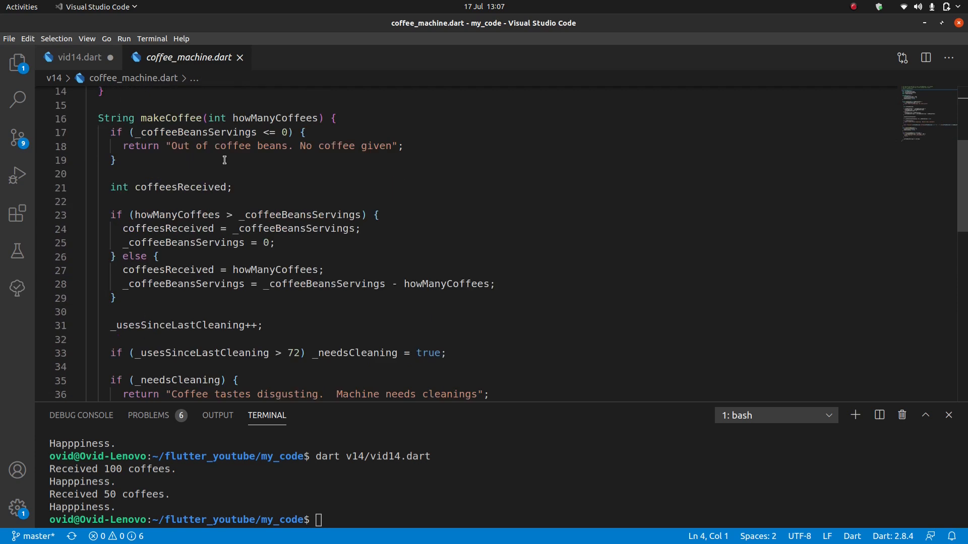
scroll(down, 3)
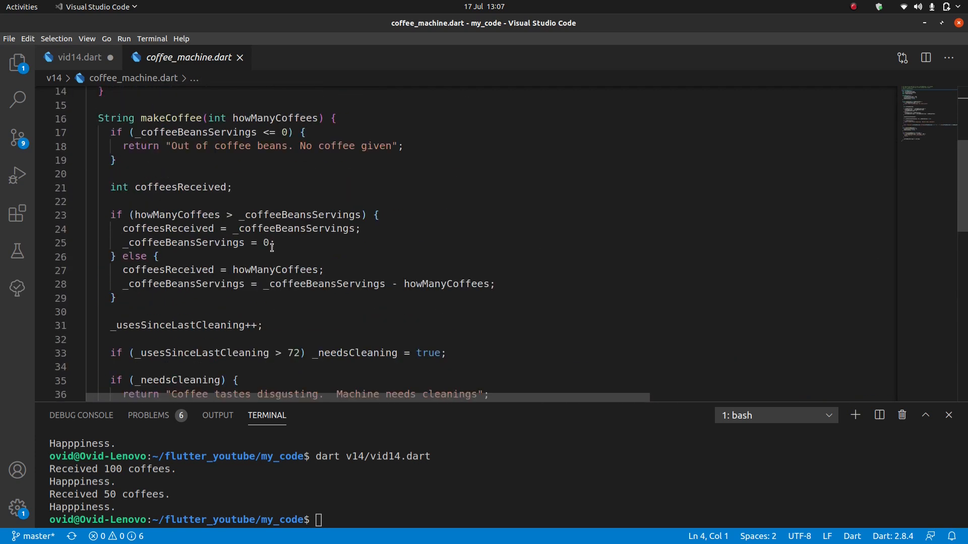
scroll(down, 3)
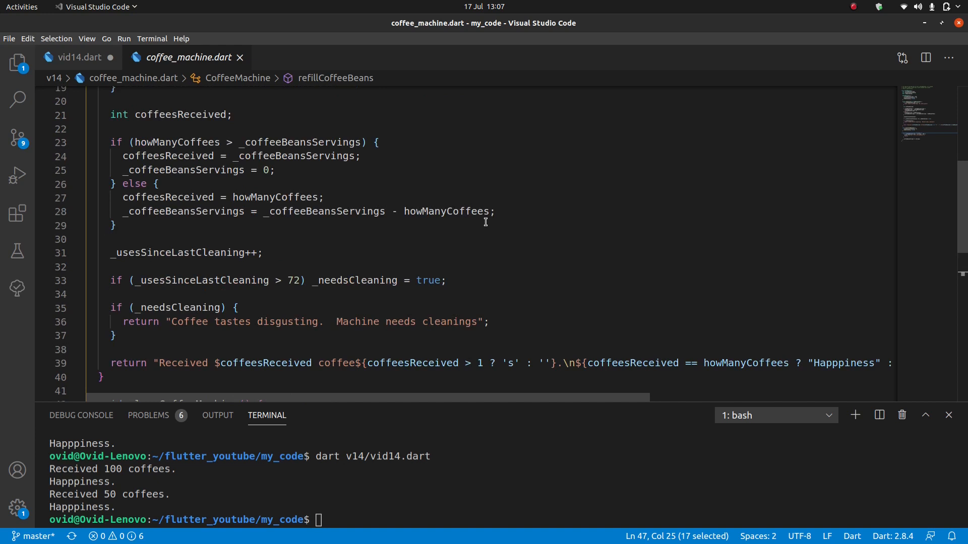
scroll(down, 3)
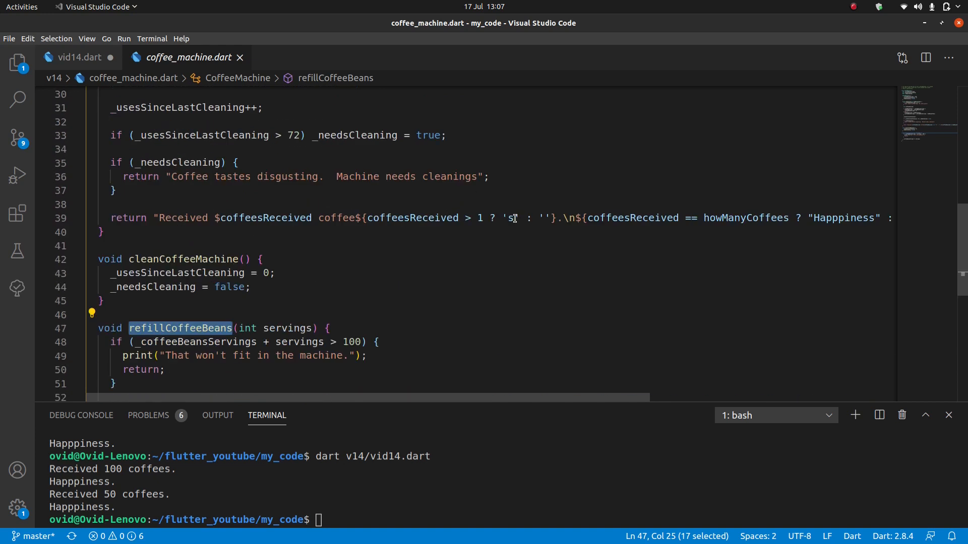
Back in vid14.dart, review the 'Received 99 coffees' and 'ran out of beans' terminal output
click(79, 56)
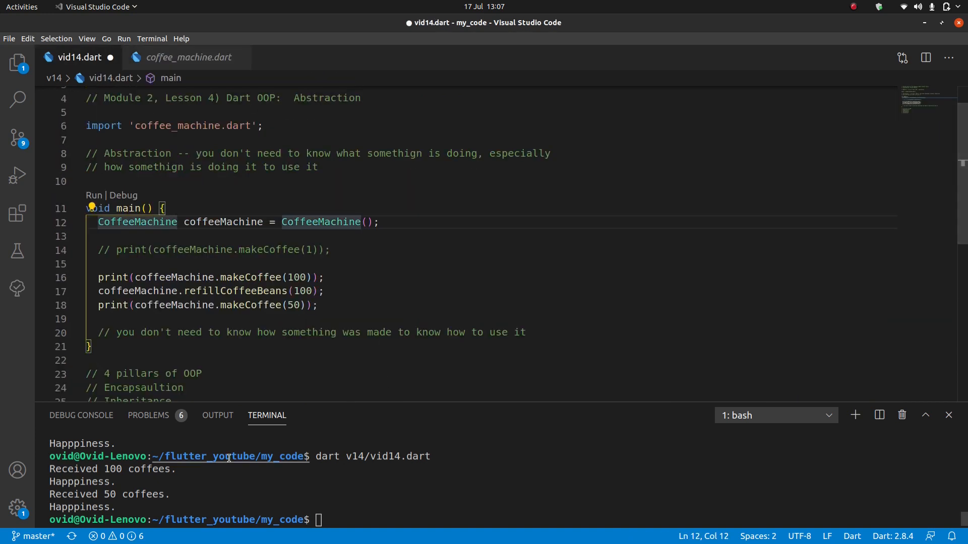
mouse_move(346, 257)
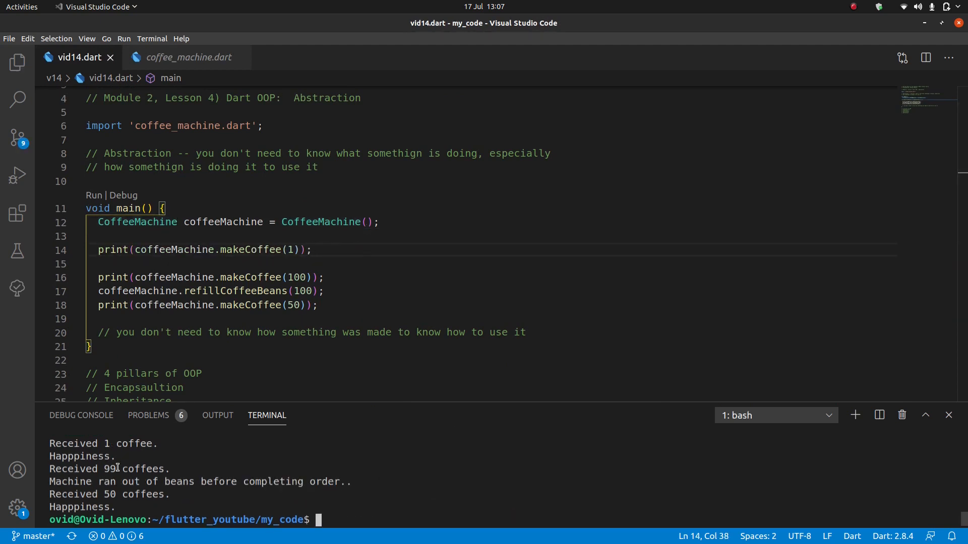
double_click(134, 444)
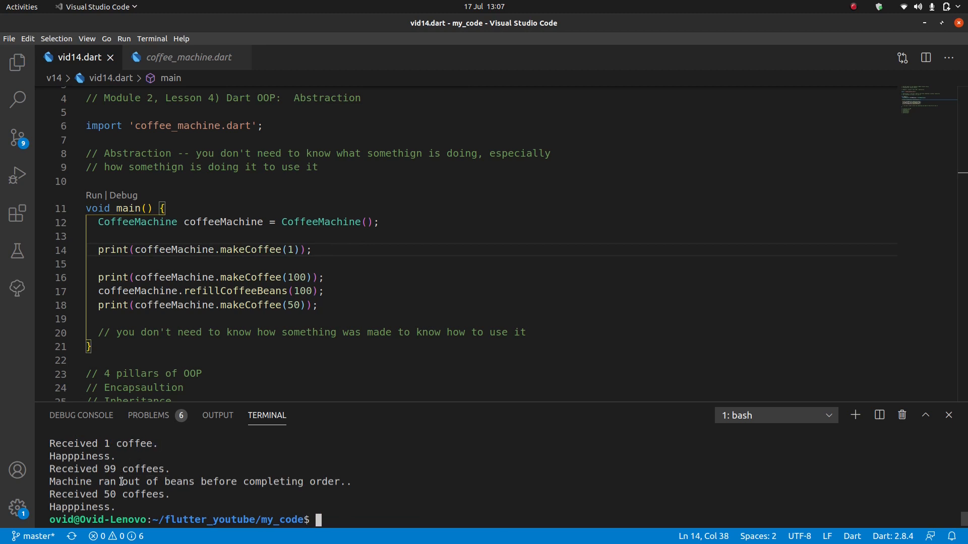
double_click(145, 494)
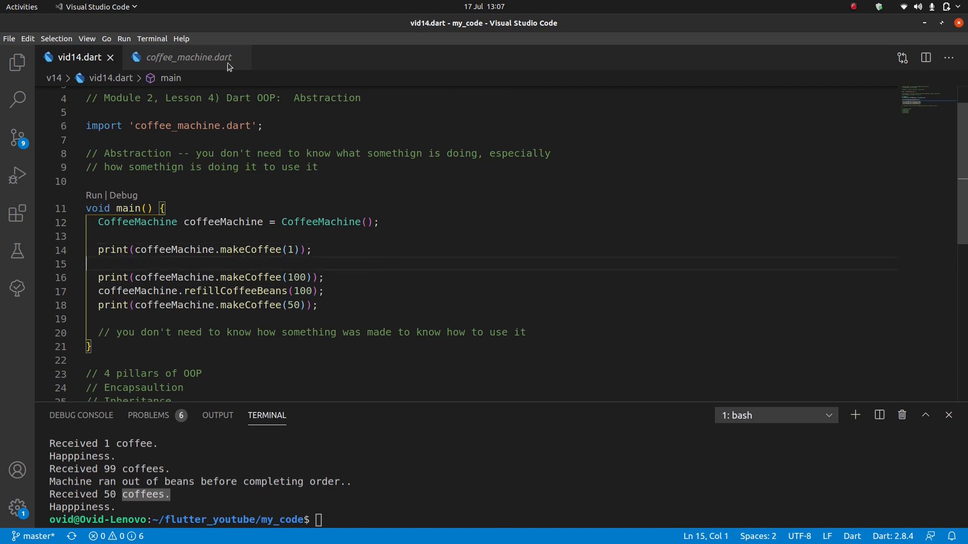
click(189, 56)
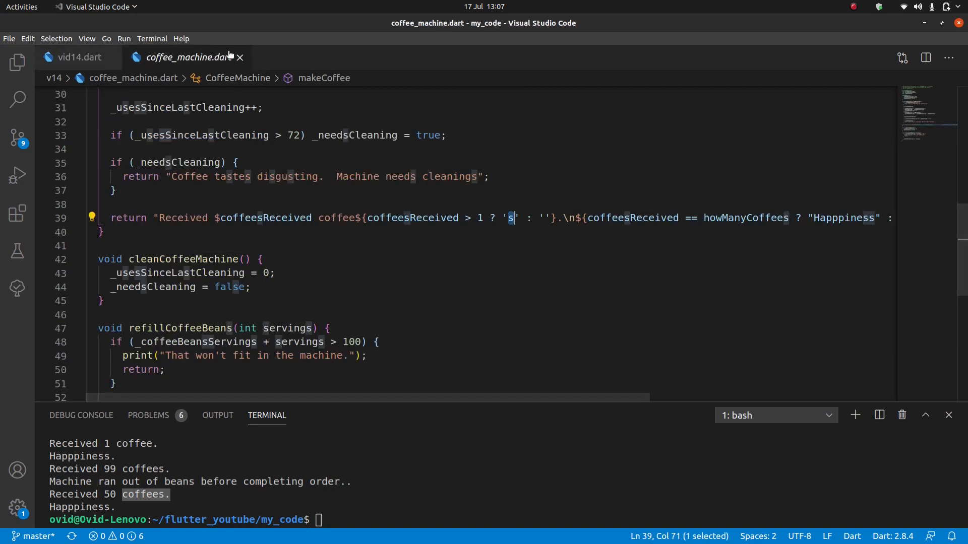
click(79, 56)
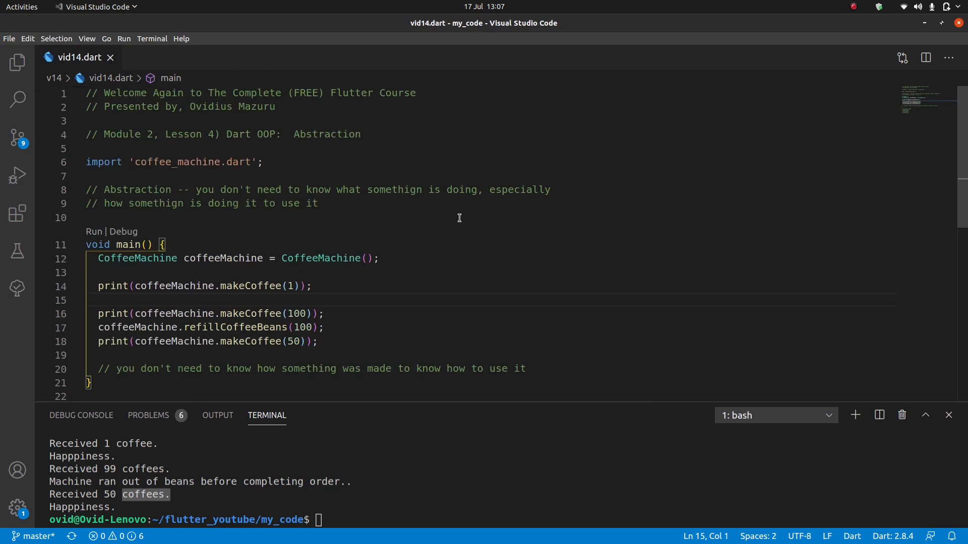